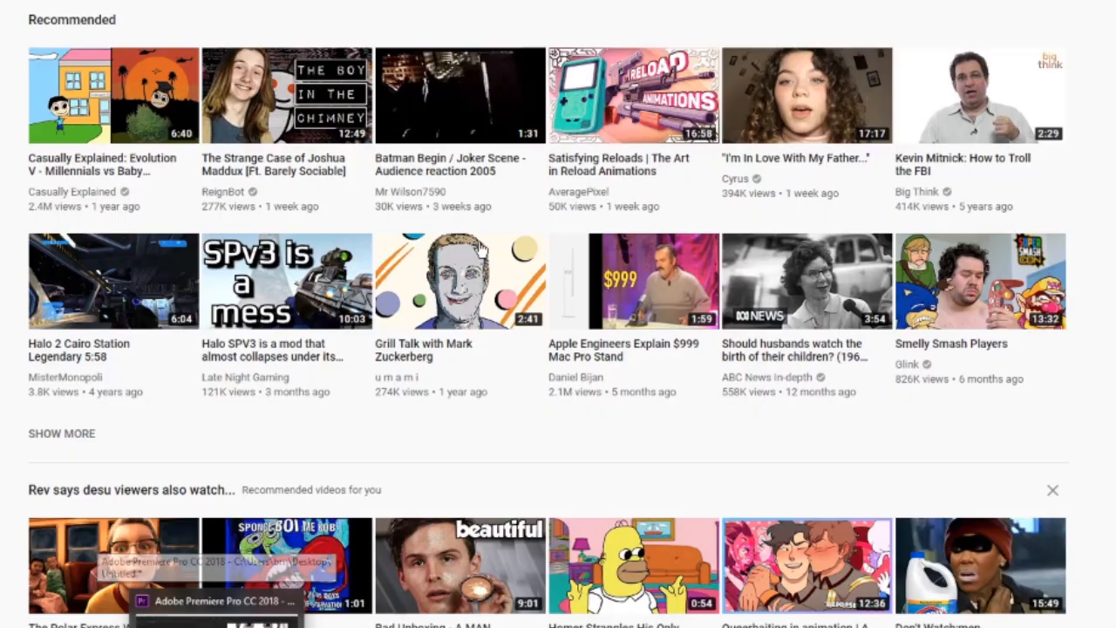
{"action": "mouse_move", "coordinate": [572, 296]}
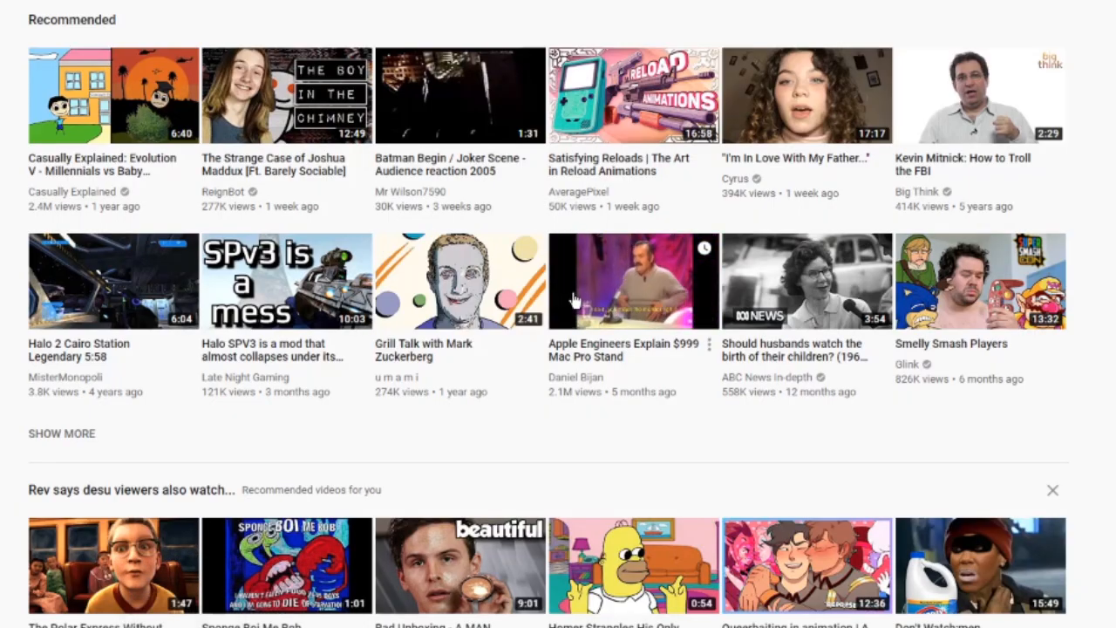
{"action": "mouse_move", "coordinate": [634, 281]}
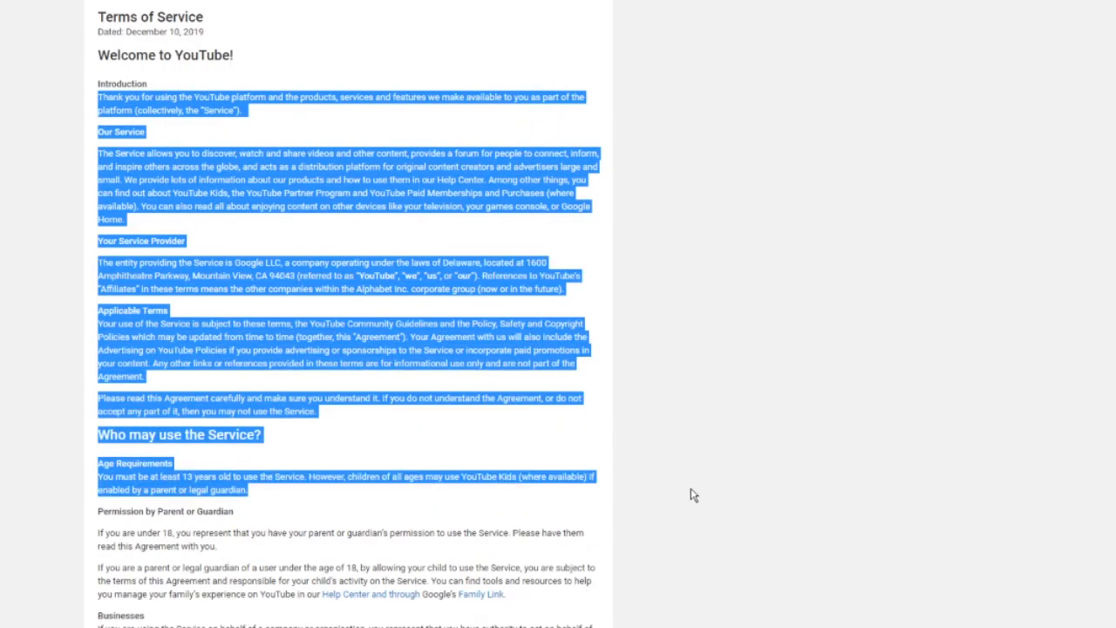
{"action": "mouse_move", "coordinate": [377, 76]}
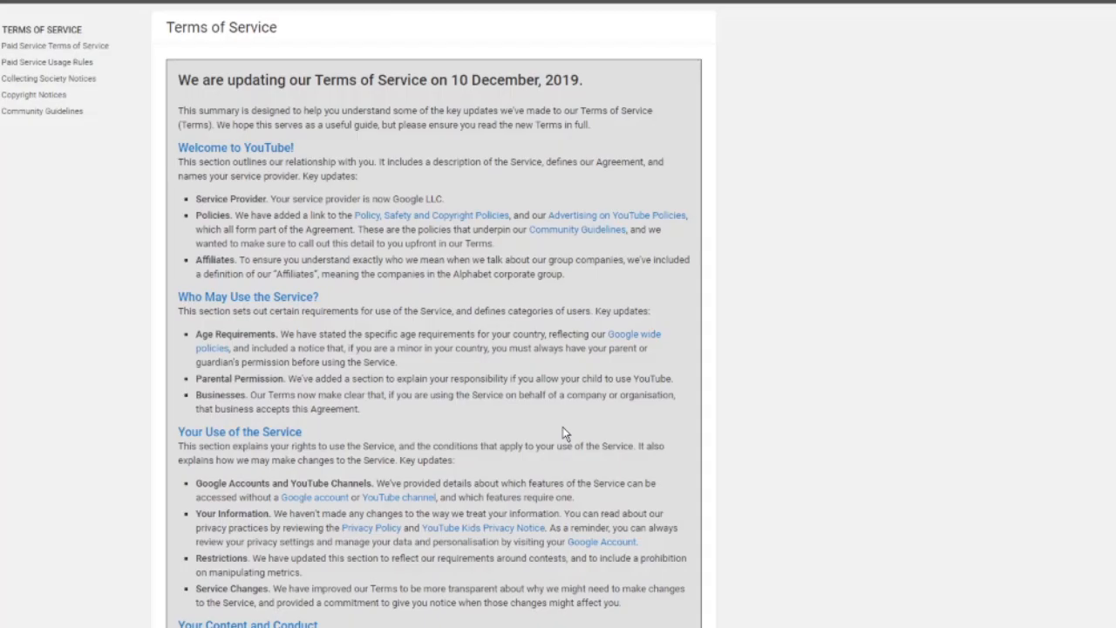
{"action": "mouse_move", "coordinate": [328, 194]}
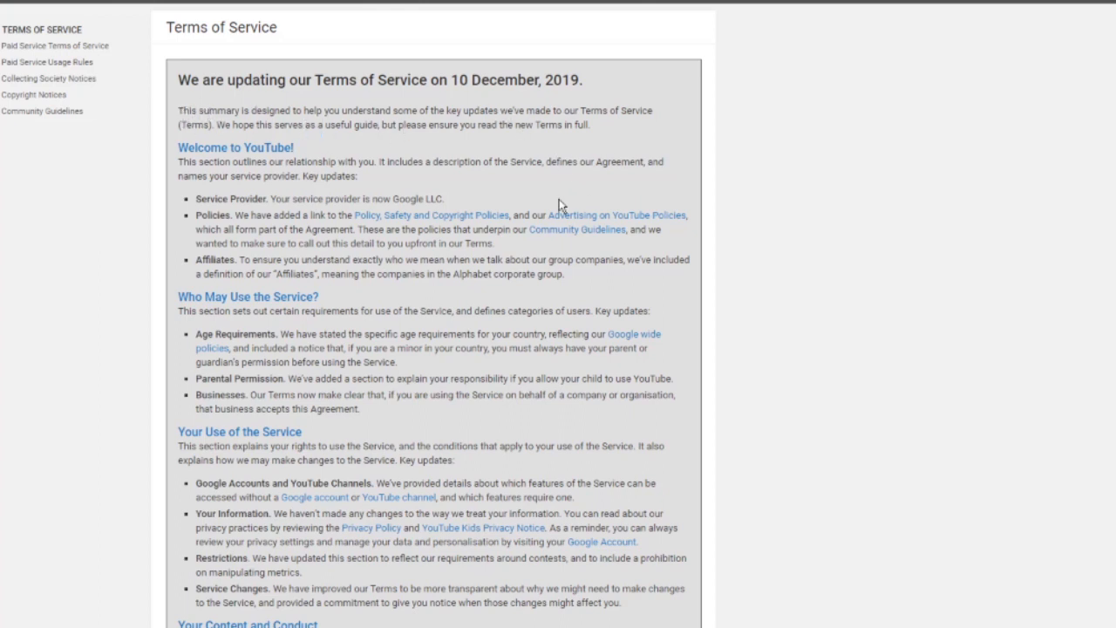
Scroll the summary down to the Who May Use the Service and Your Content and Conduct updates.
{"action": "scroll", "scroll_direction": "down", "scroll_amount": 3}
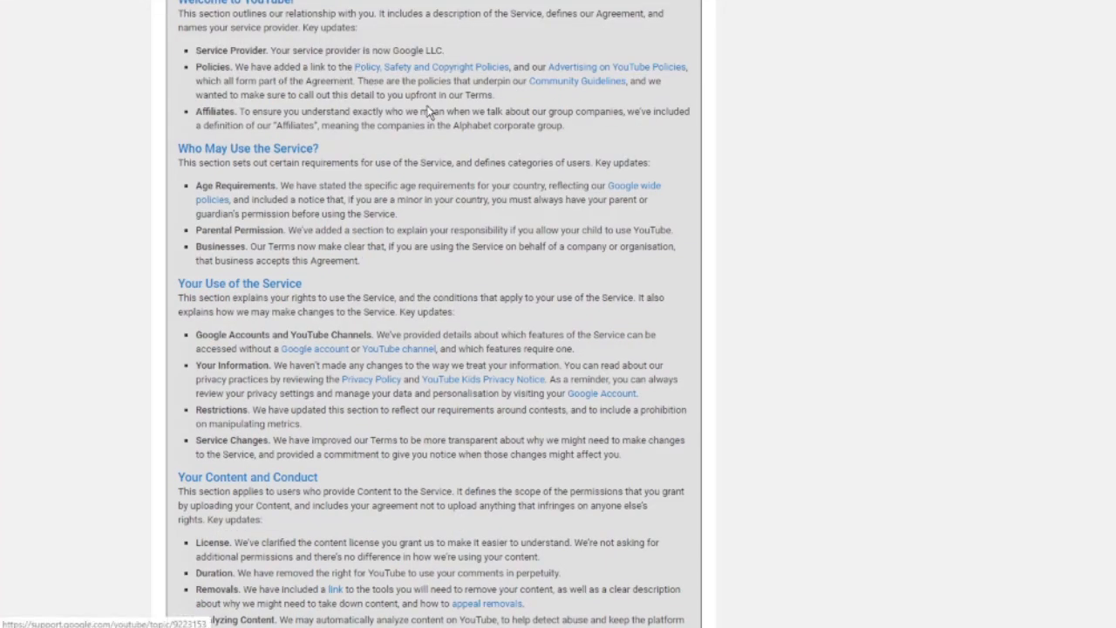
{"action": "mouse_move", "coordinate": [429, 111]}
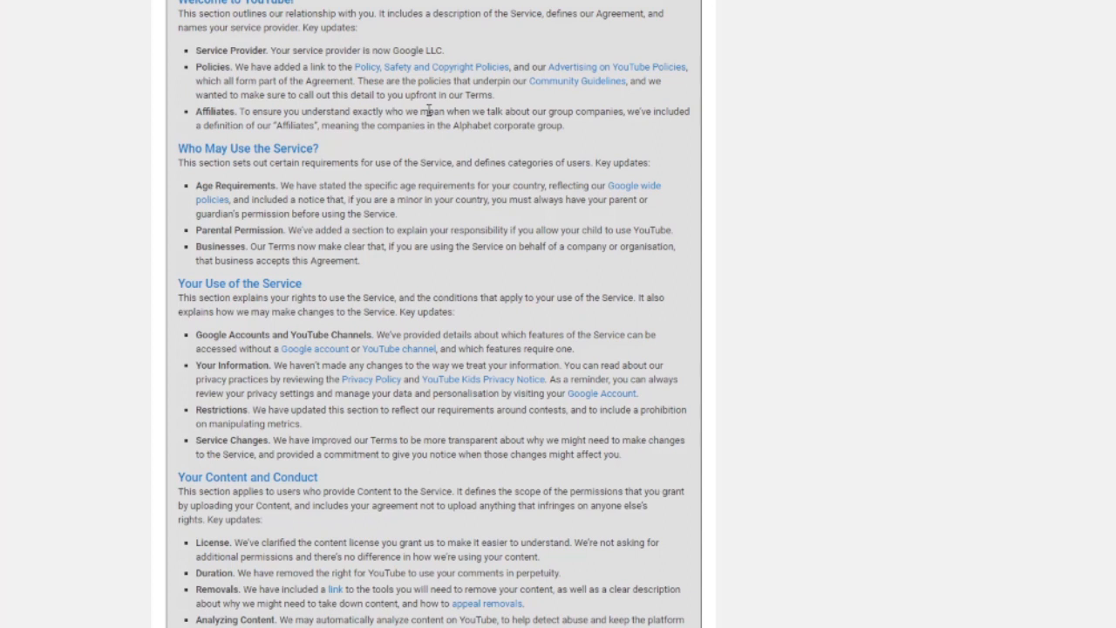
{"action": "mouse_move", "coordinate": [614, 39]}
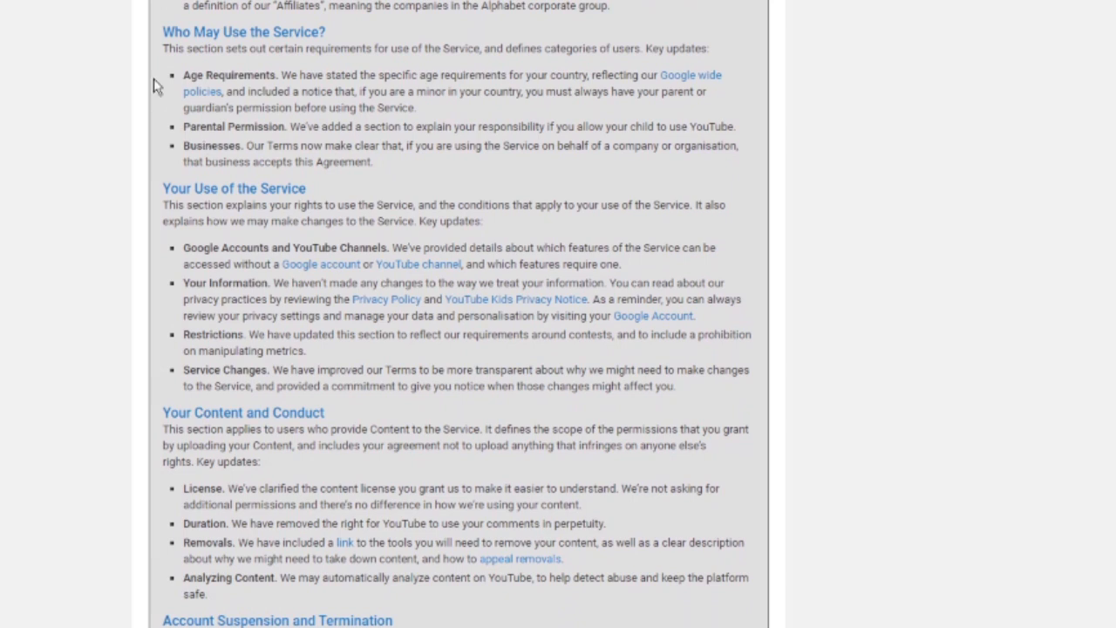
{"action": "mouse_move", "coordinate": [222, 70]}
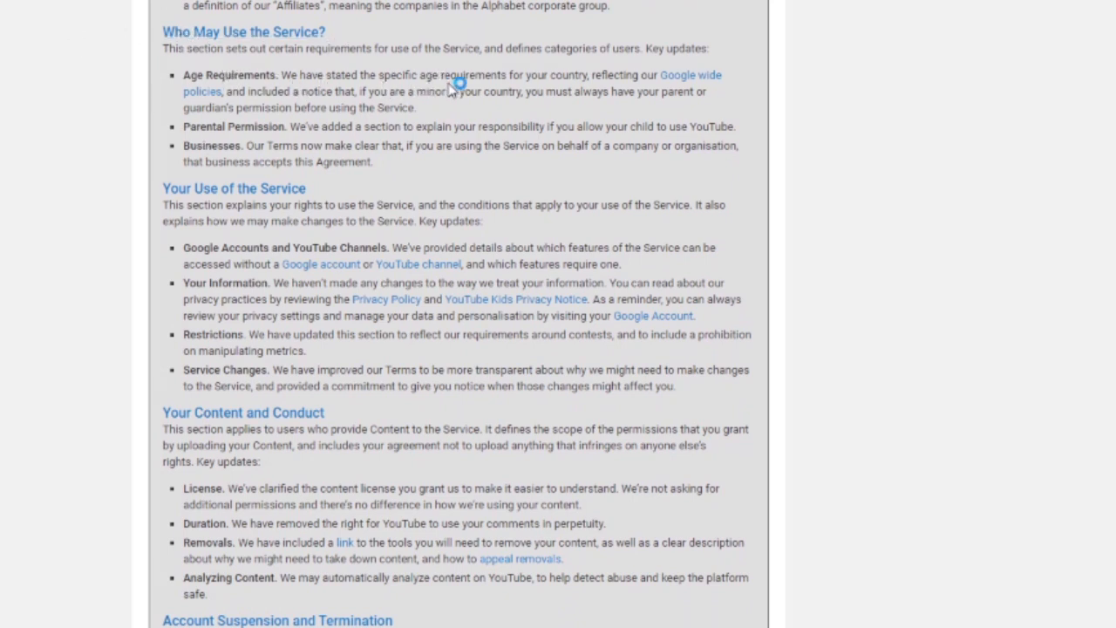
{"action": "mouse_move", "coordinate": [222, 98]}
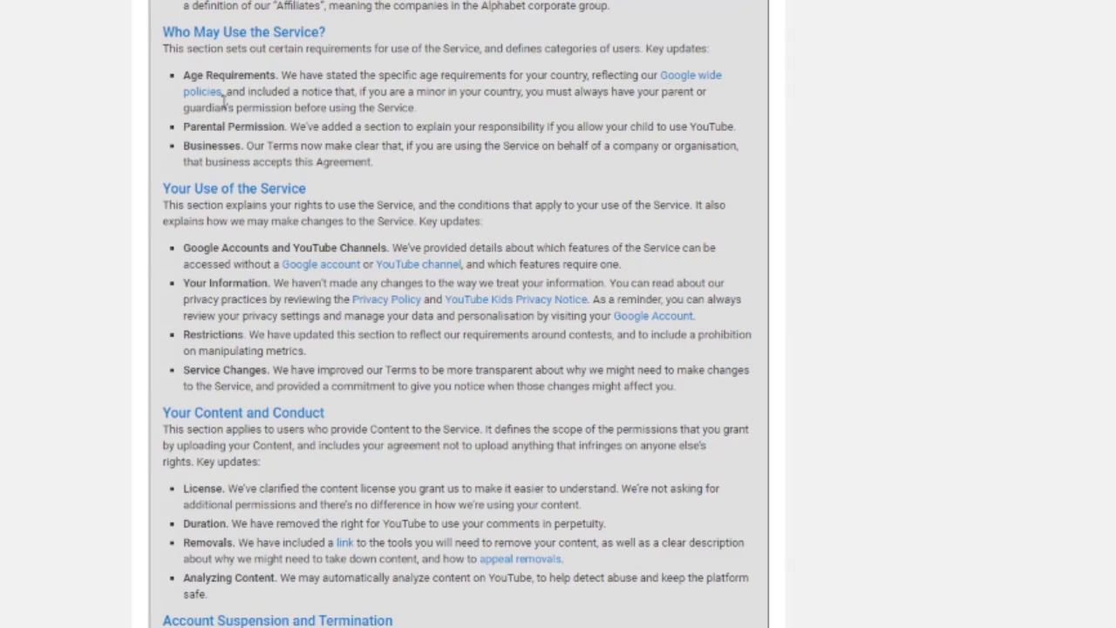
{"action": "mouse_move", "coordinate": [330, 190]}
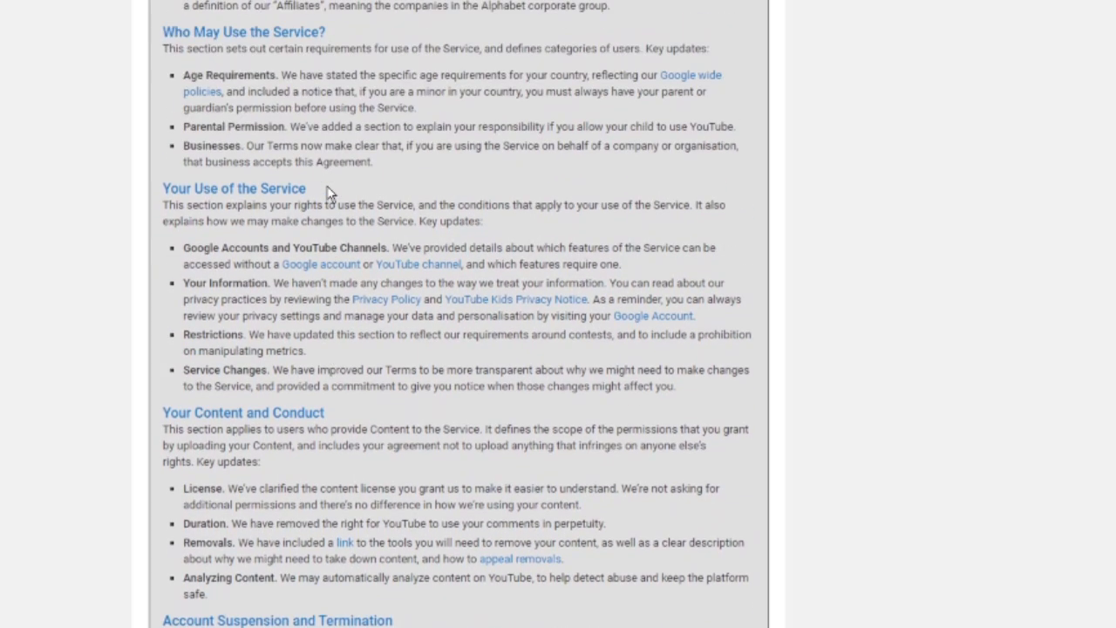
Scroll to the summary's end and highlight the liability and About this Agreement updates.
{"action": "scroll", "scroll_direction": "down", "scroll_amount": 3}
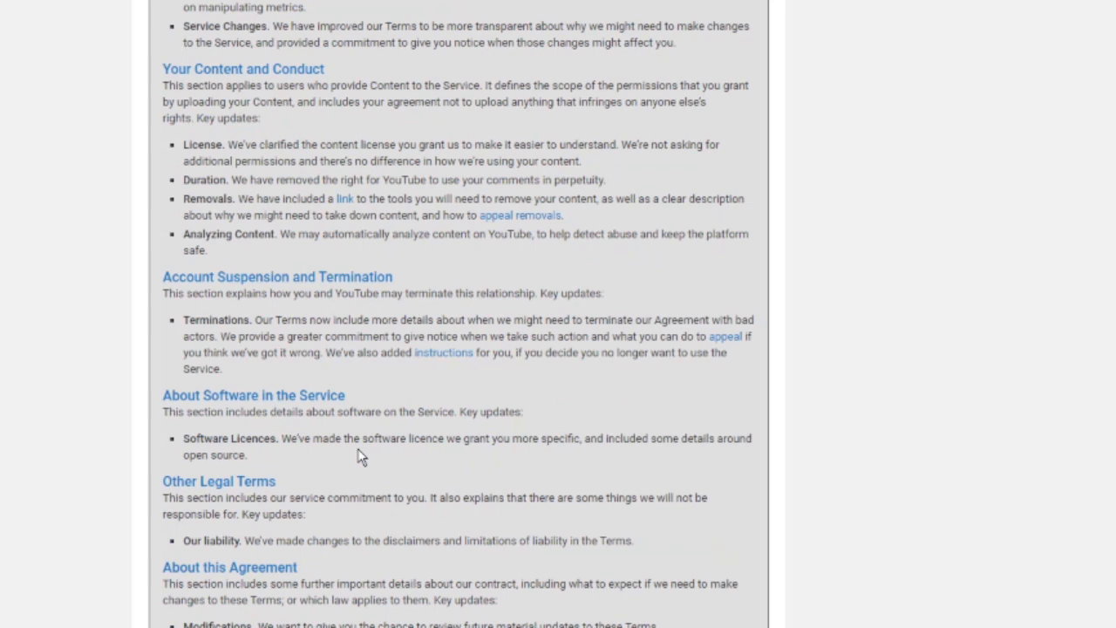
{"action": "mouse_move", "coordinate": [246, 513]}
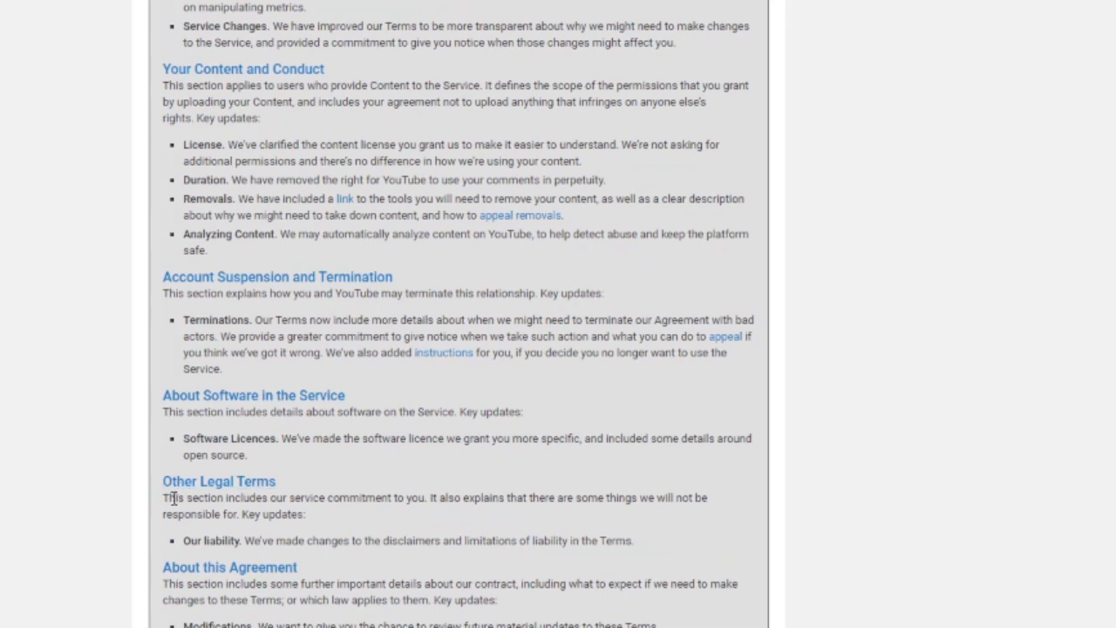
{"action": "scroll", "scroll_direction": "down", "scroll_amount": 3}
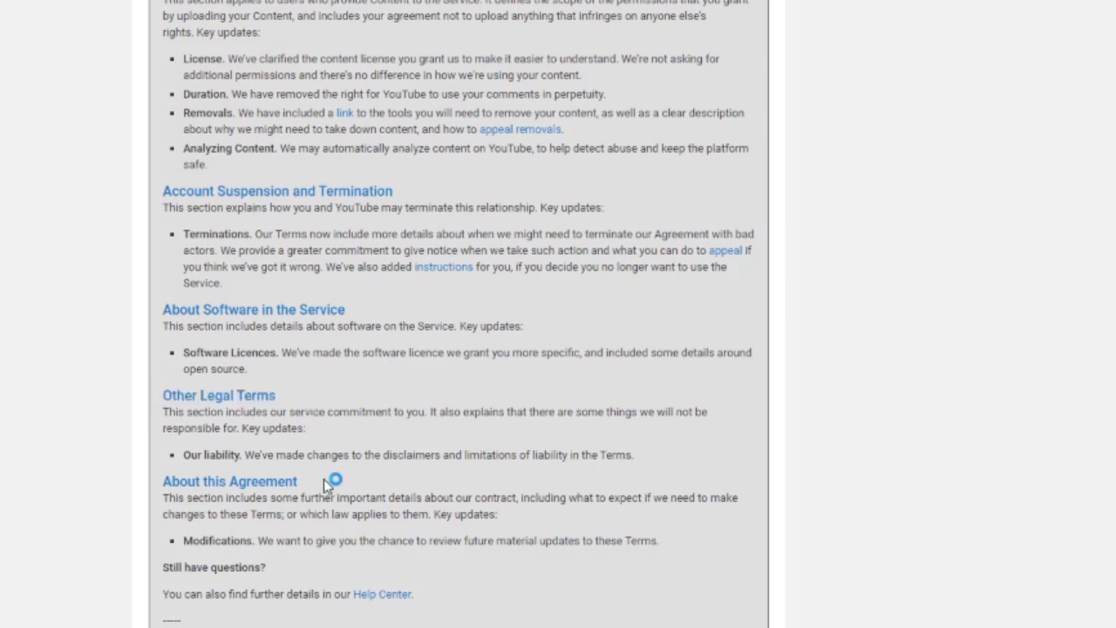
{"action": "scroll", "scroll_direction": "down", "scroll_amount": 3}
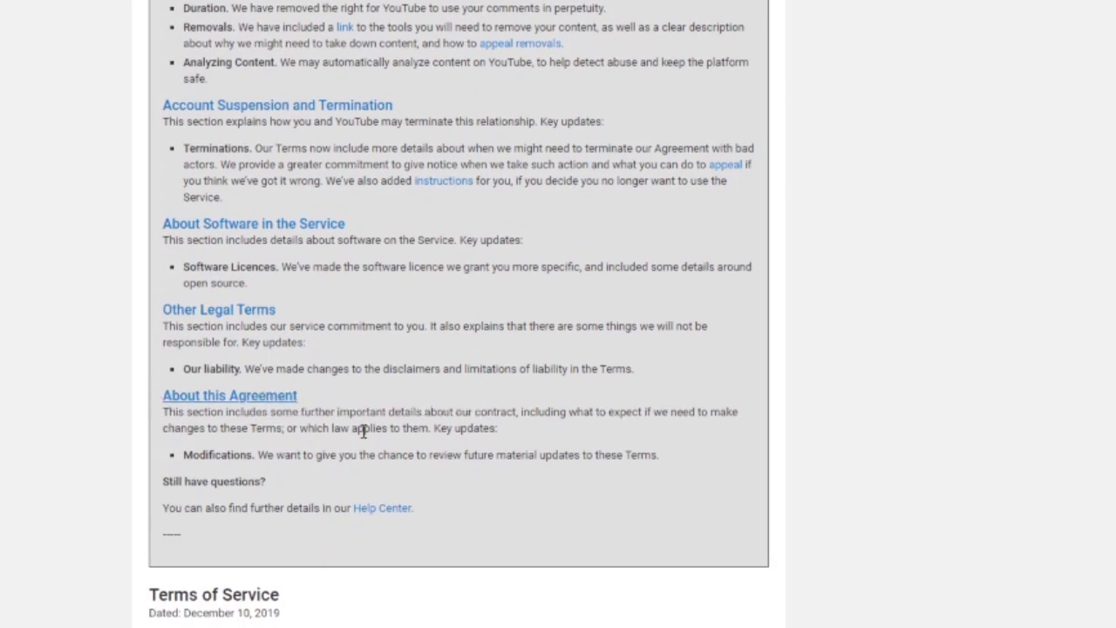
{"action": "left_click_drag", "start_coordinate": [183, 368], "coordinate": [266, 482]}
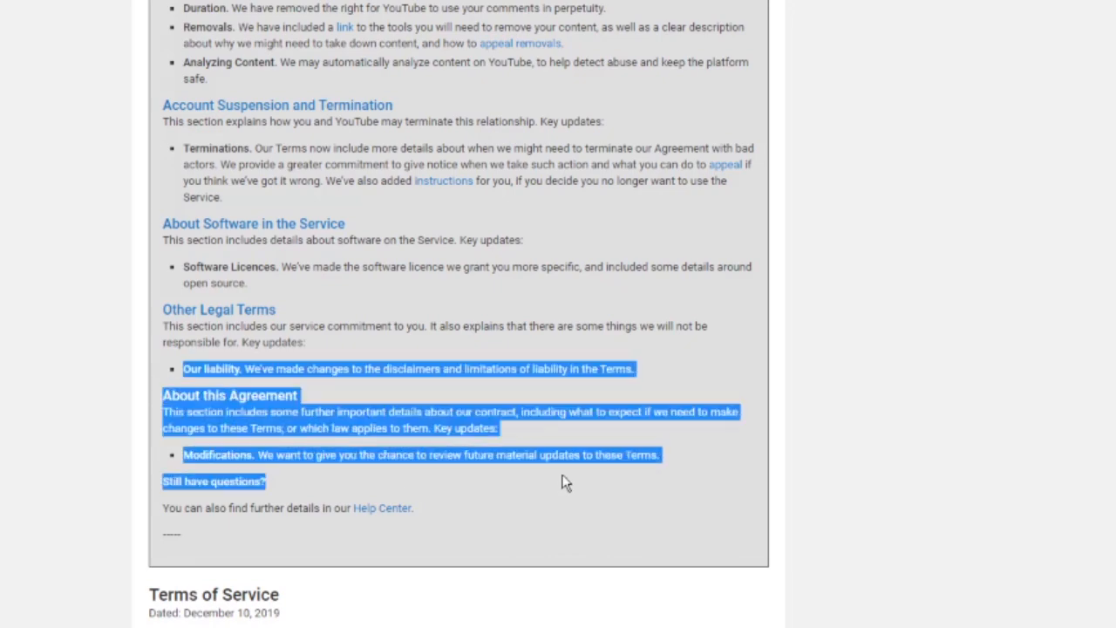
Scroll back down past the summary to the full Terms of Service heading dated December 10, 2019.
{"action": "scroll", "scroll_direction": "up", "scroll_amount": 3}
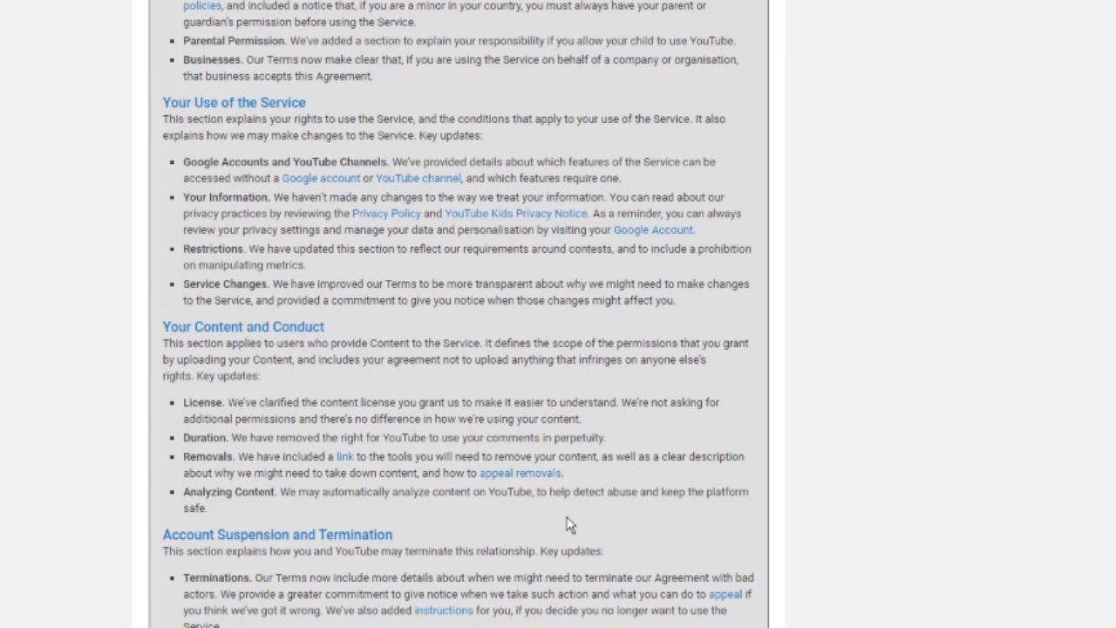
{"action": "scroll", "scroll_direction": "up", "scroll_amount": 3}
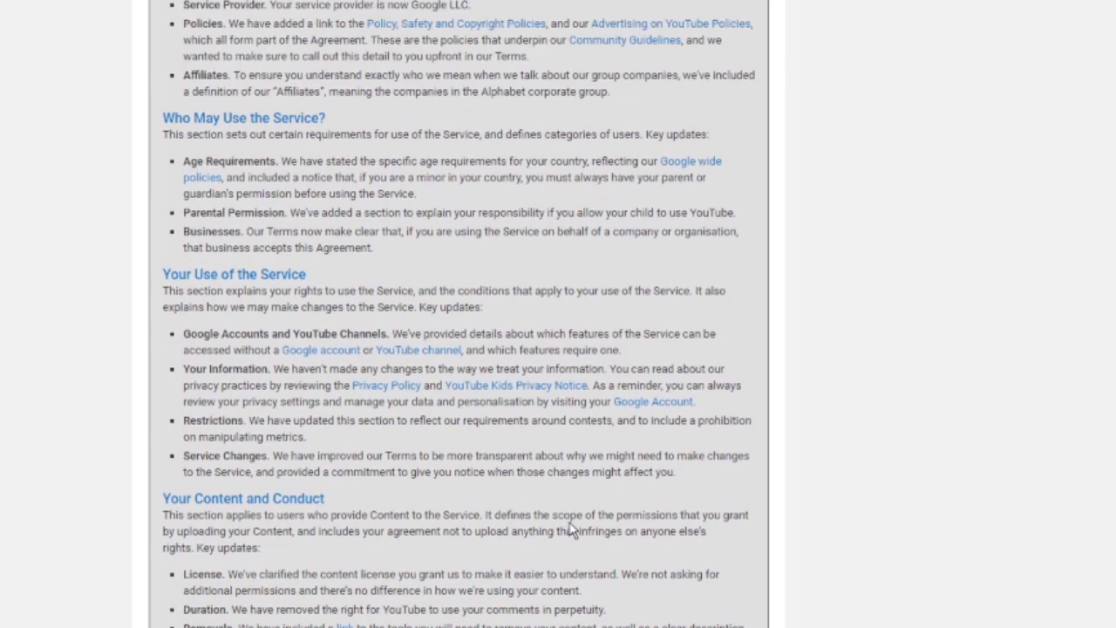
{"action": "scroll", "scroll_direction": "down", "scroll_amount": 3}
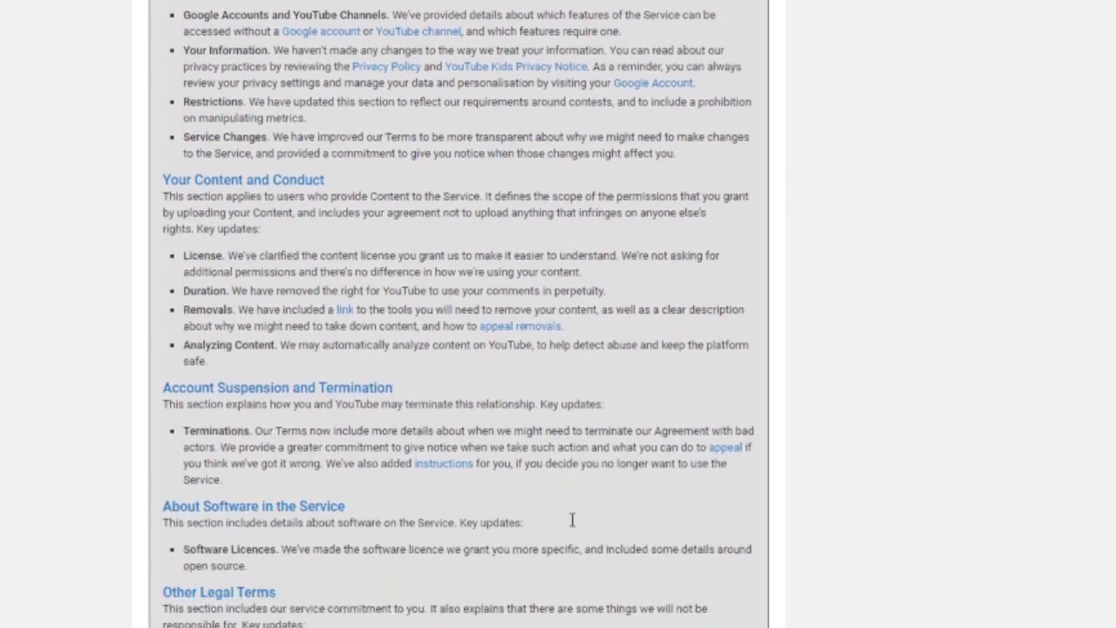
{"action": "scroll", "scroll_direction": "down", "scroll_amount": 3}
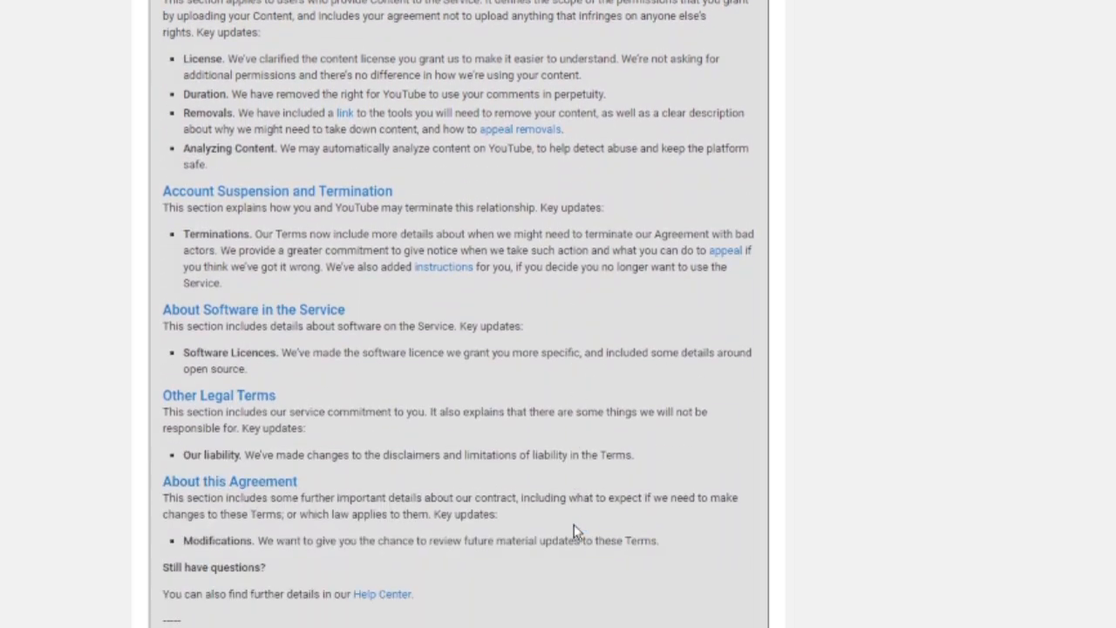
{"action": "scroll", "scroll_direction": "down", "scroll_amount": 3}
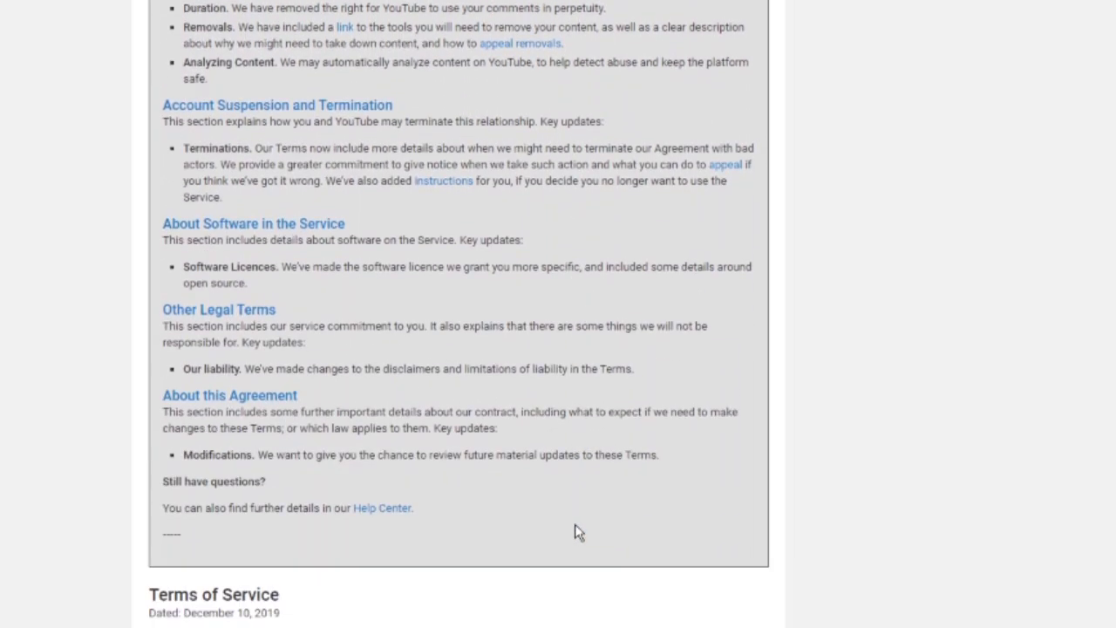
{"action": "mouse_move", "coordinate": [584, 579]}
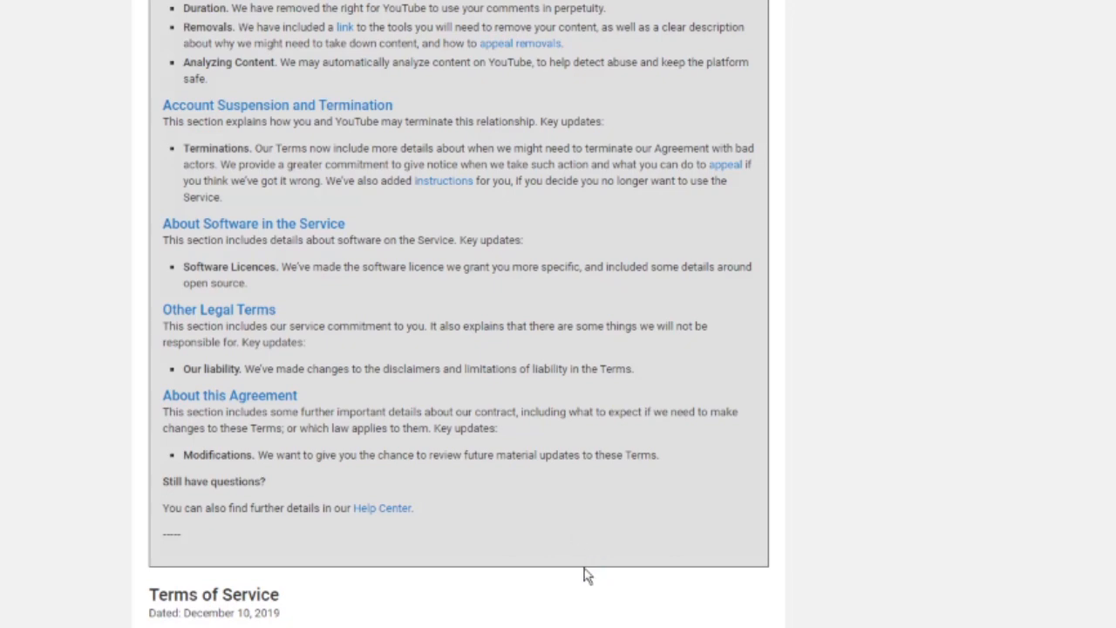
Scroll back to Your Use of the Service and highlight the whole Restrictions update sentence on contests.
{"action": "scroll", "scroll_direction": "up", "scroll_amount": 3}
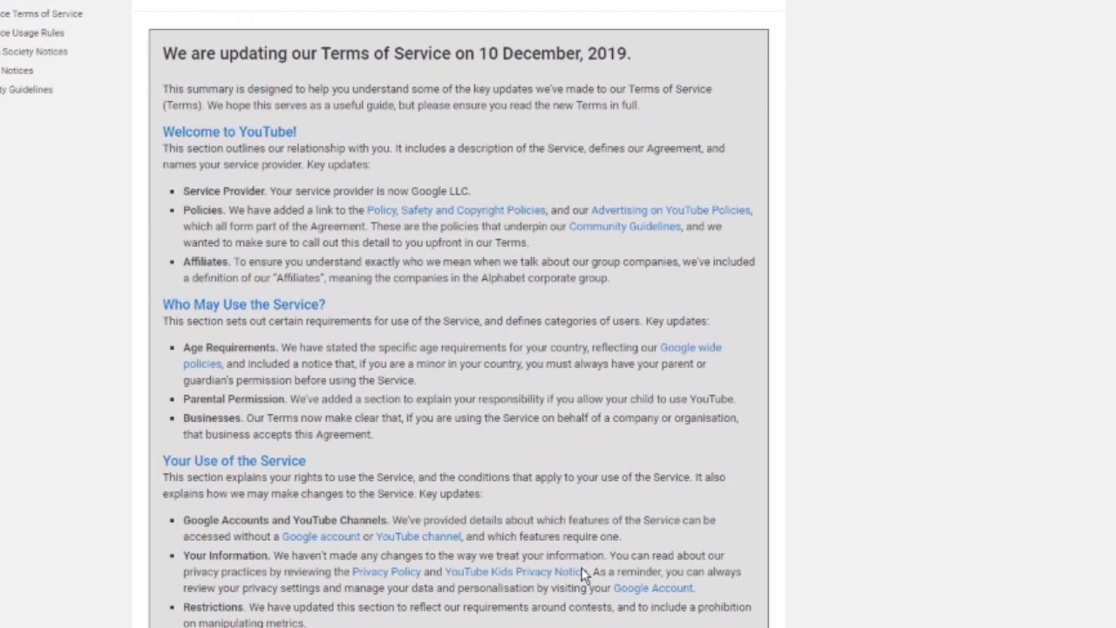
{"action": "scroll", "scroll_direction": "up", "scroll_amount": 3}
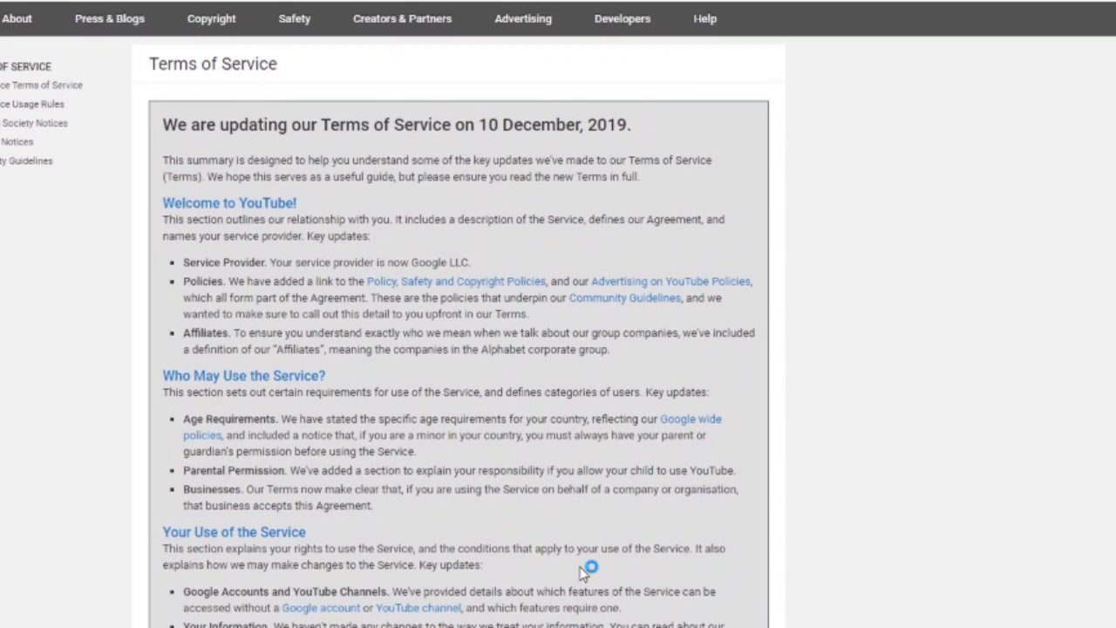
{"action": "scroll", "scroll_direction": "down", "scroll_amount": 3}
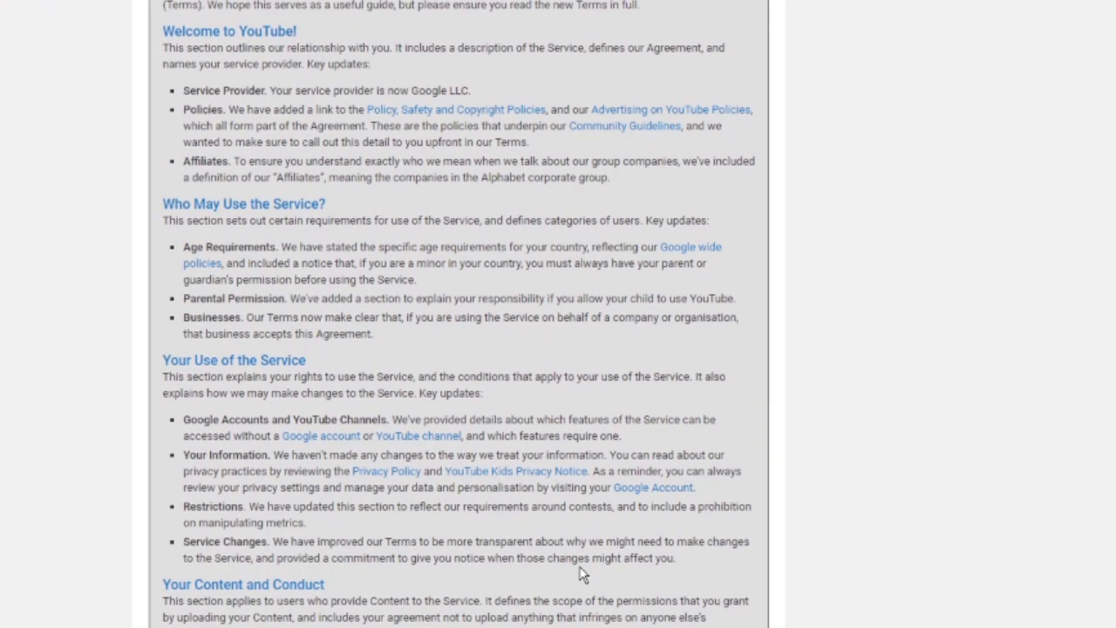
{"action": "scroll", "scroll_direction": "down", "scroll_amount": 3}
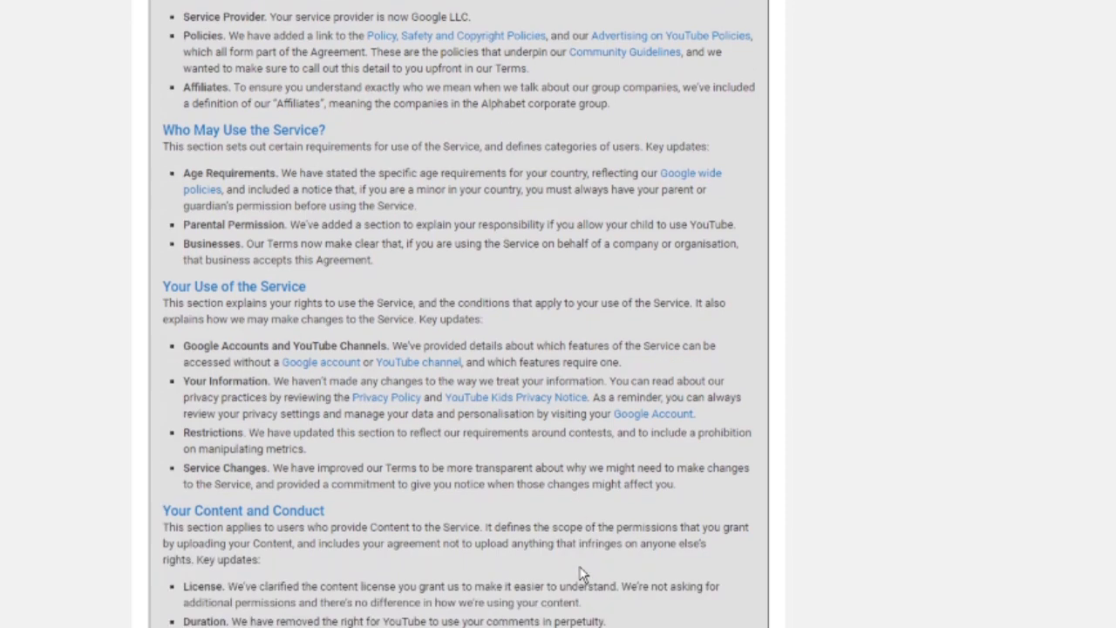
{"action": "scroll", "scroll_direction": "down", "scroll_amount": 3}
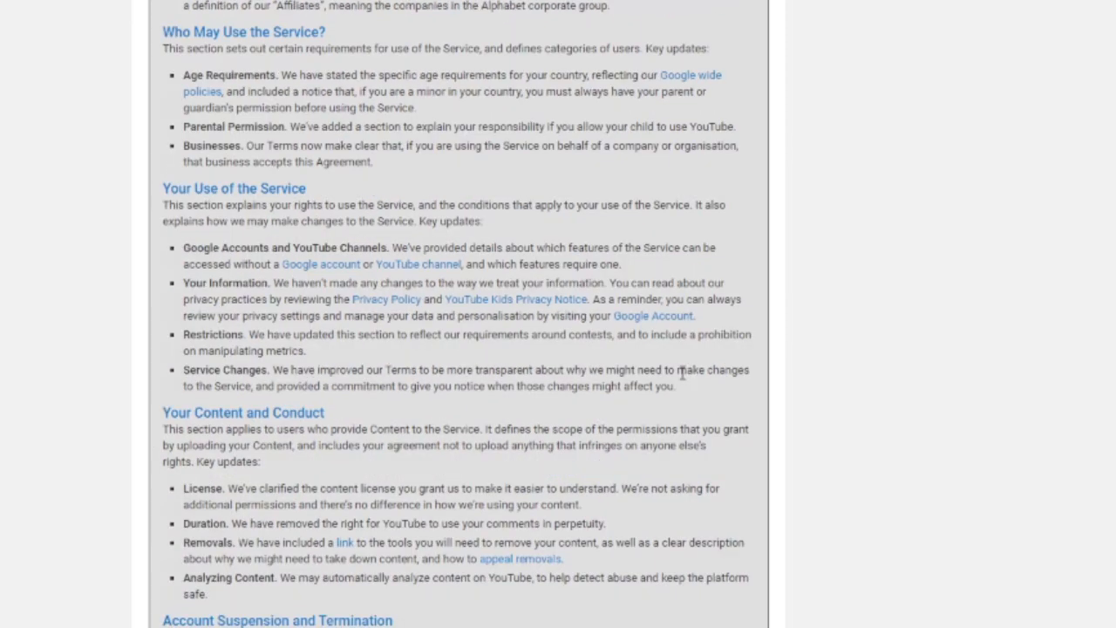
{"action": "mouse_move", "coordinate": [184, 340]}
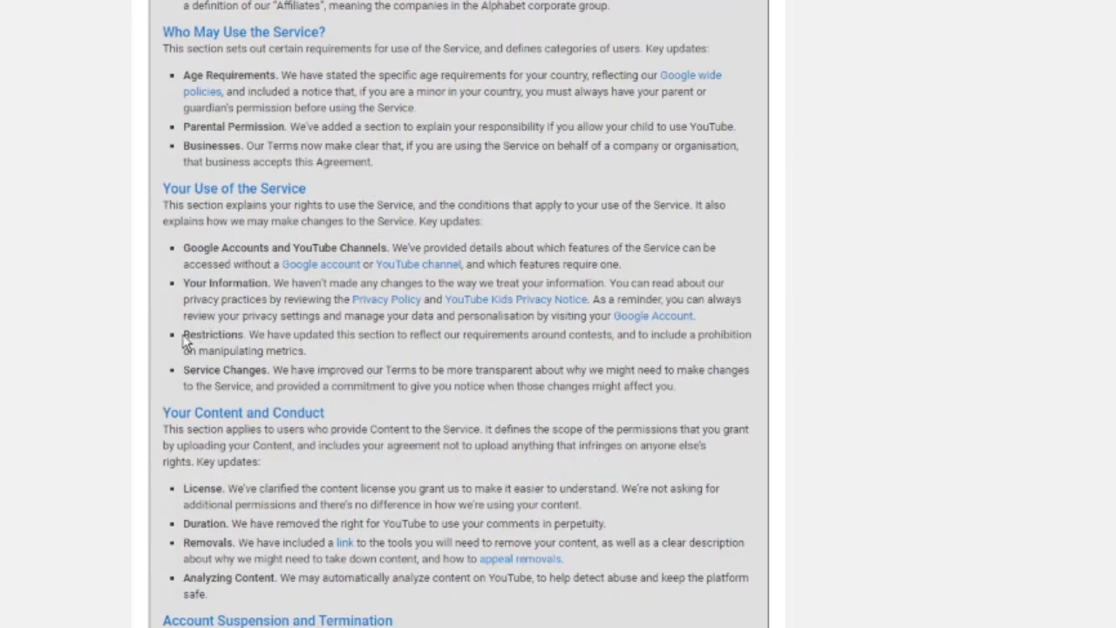
{"action": "mouse_move", "coordinate": [253, 340]}
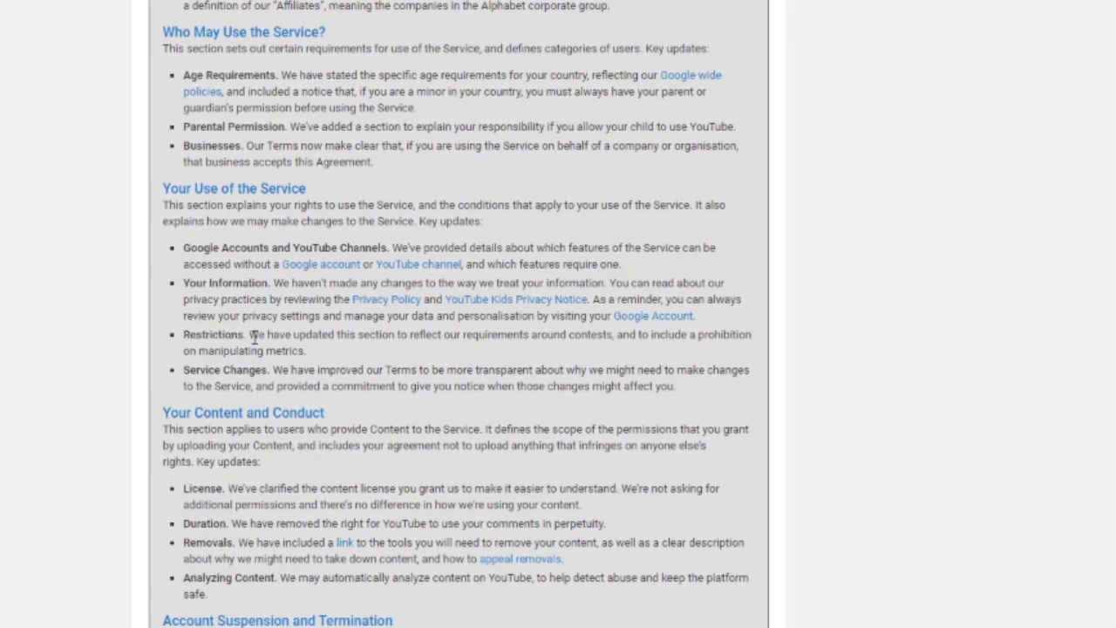
{"action": "left_click_drag", "start_coordinate": [249, 335], "coordinate": [392, 334]}
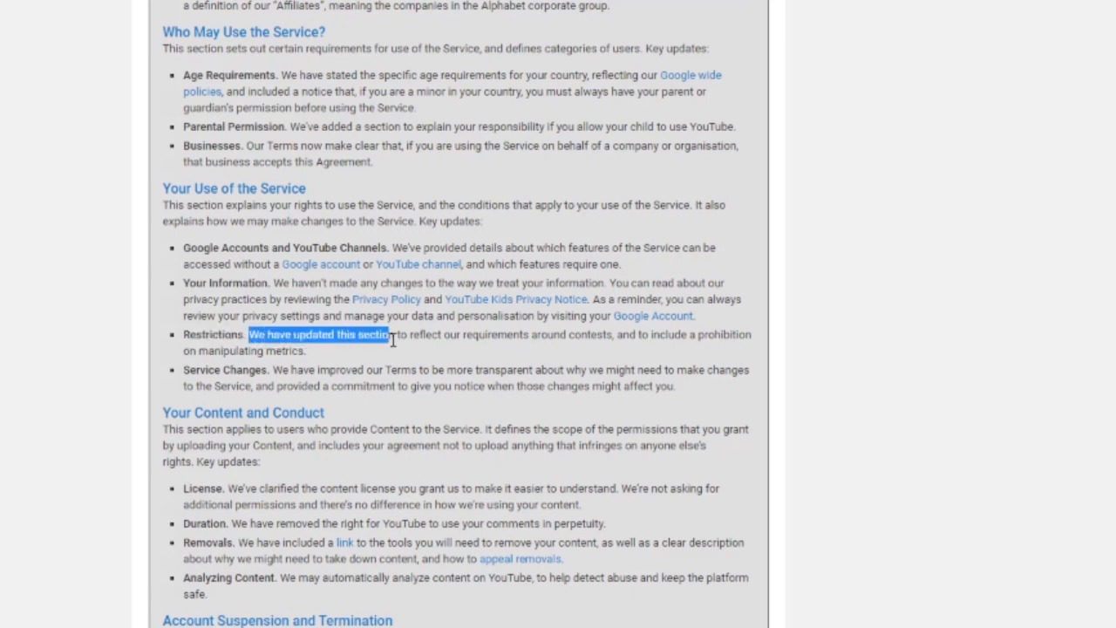
{"action": "left_click_drag", "start_coordinate": [392, 335], "coordinate": [610, 334]}
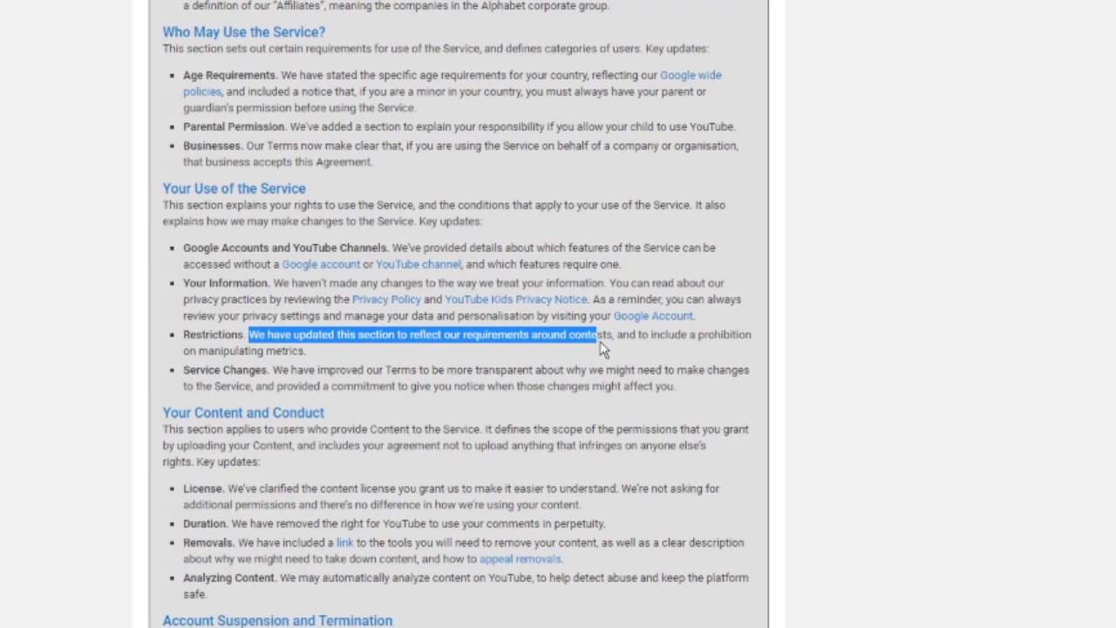
{"action": "left_click_drag", "start_coordinate": [601, 345], "coordinate": [645, 351]}
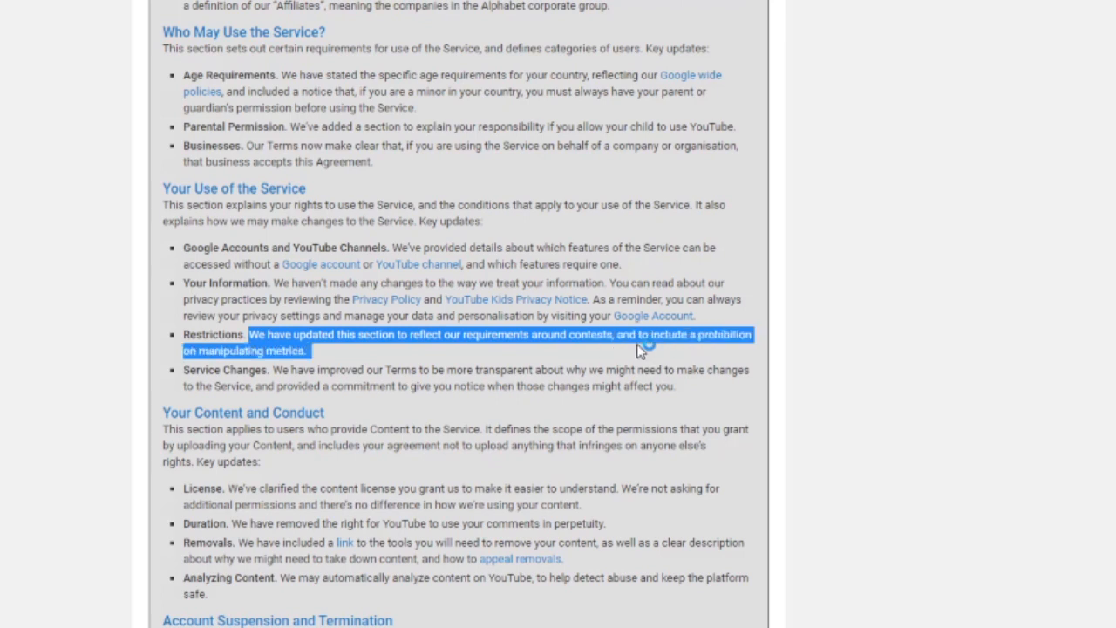
{"action": "left_click", "coordinate": [628, 342]}
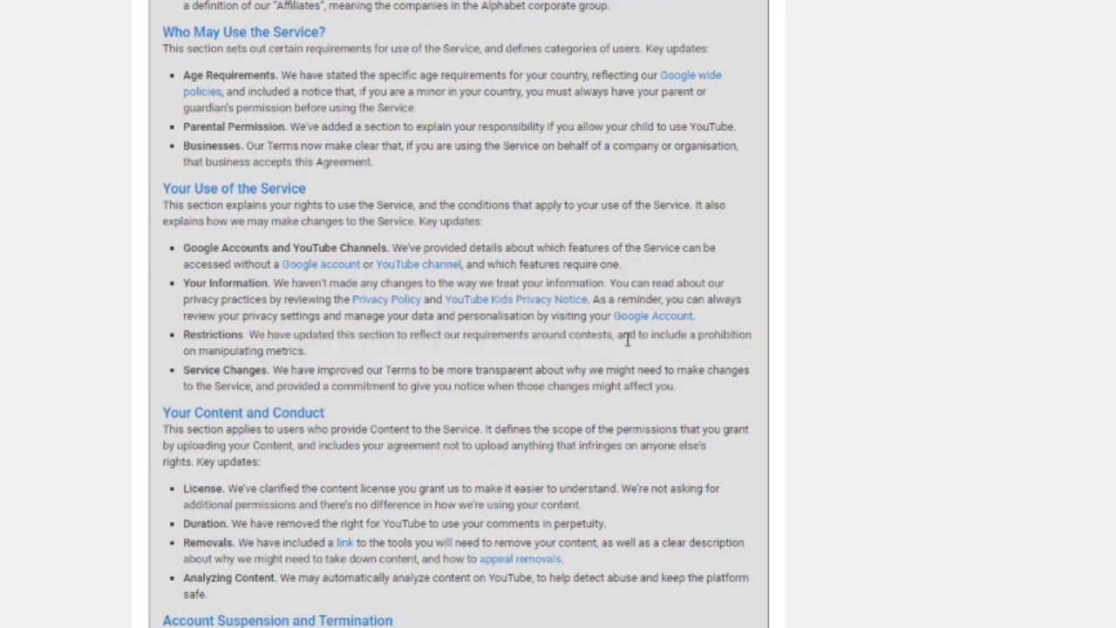
{"action": "mouse_move", "coordinate": [583, 351]}
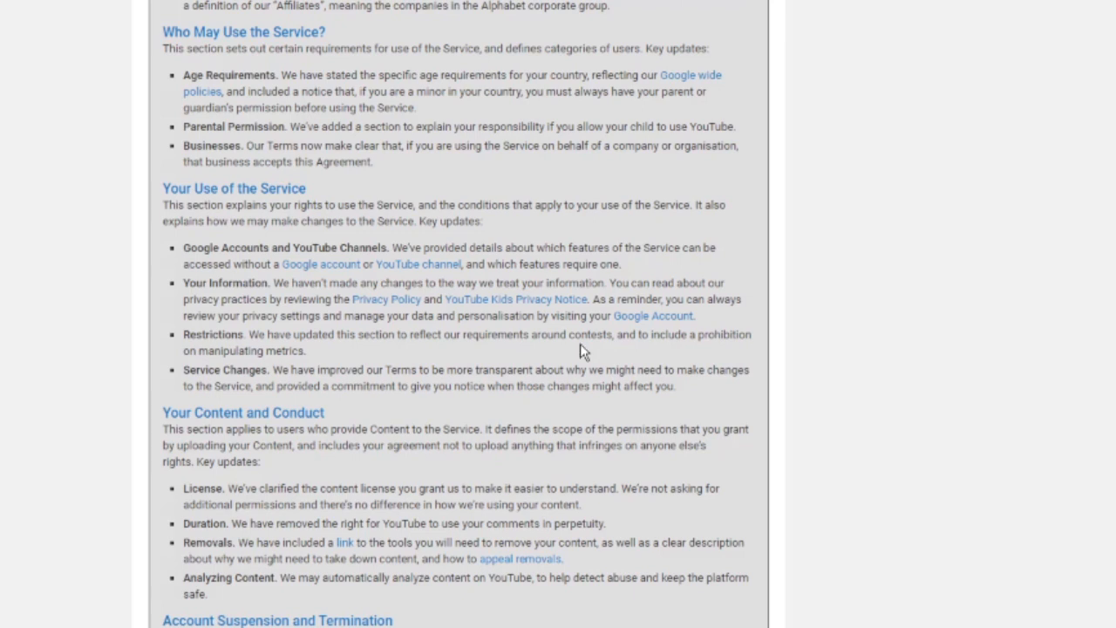
{"action": "mouse_move", "coordinate": [628, 327]}
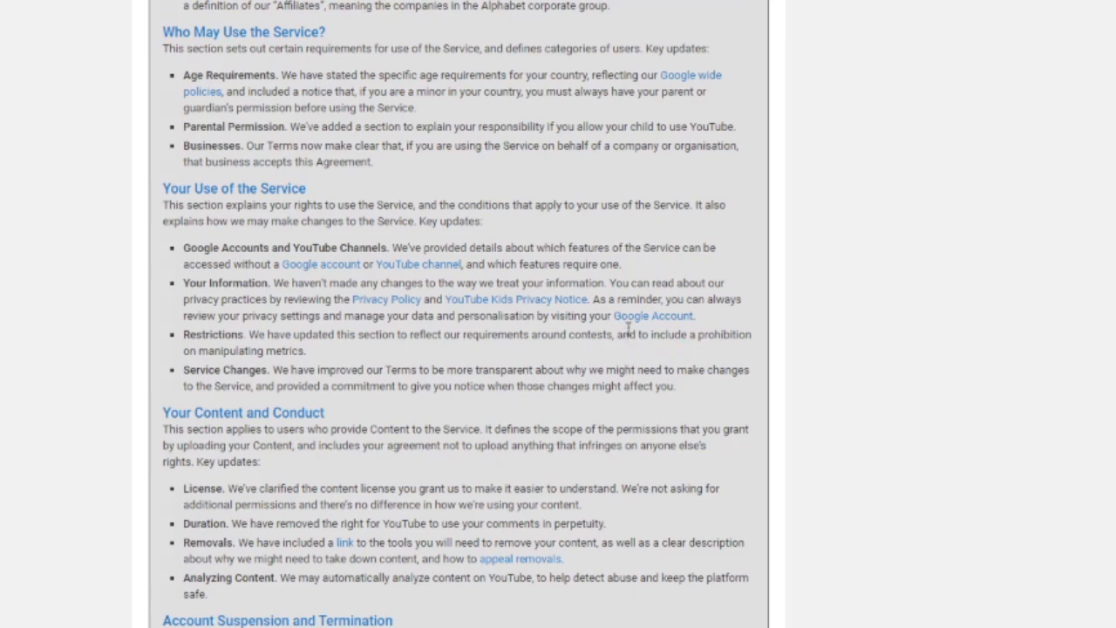
Highlight the clause prohibiting manipulating metrics, then clear the highlight.
{"action": "left_click_drag", "start_coordinate": [616, 334], "coordinate": [661, 334]}
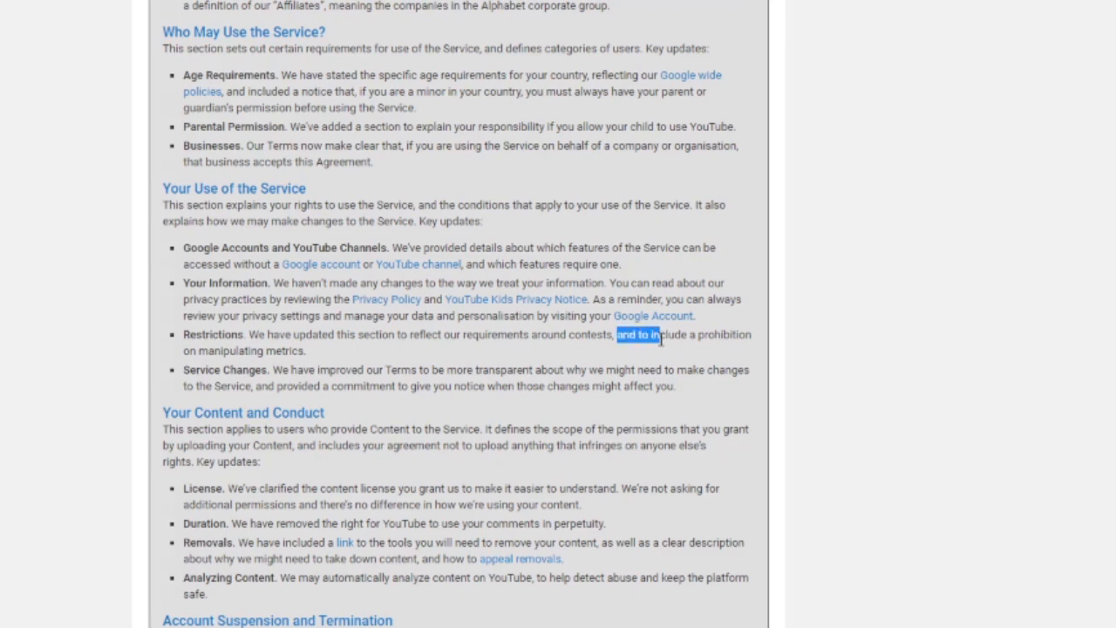
{"action": "left_click_drag", "start_coordinate": [615, 334], "coordinate": [301, 351]}
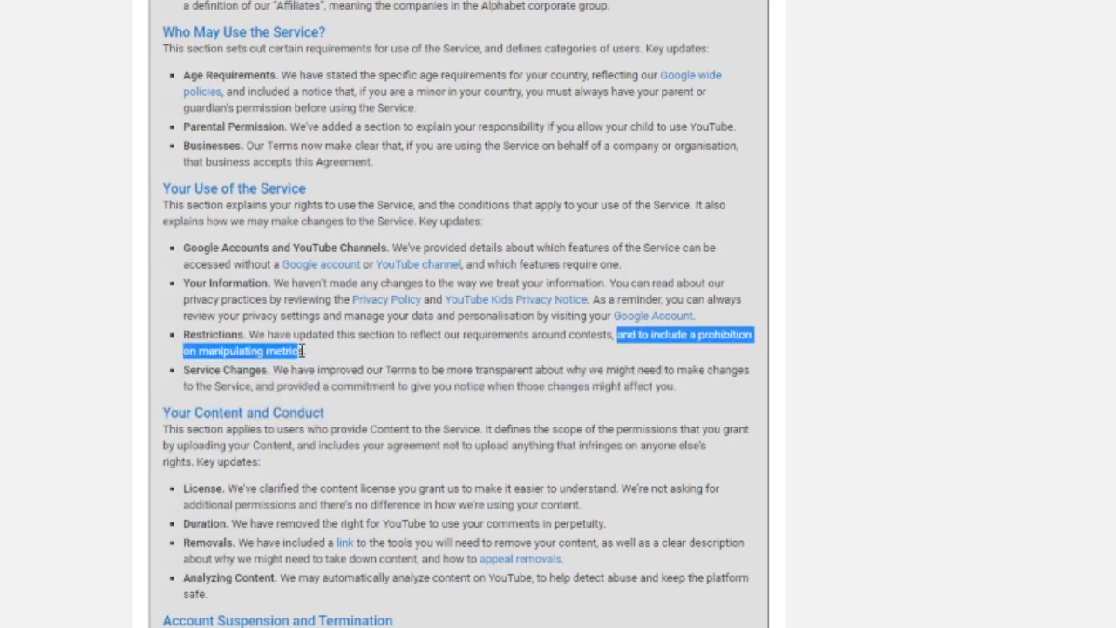
{"action": "left_click", "coordinate": [366, 353]}
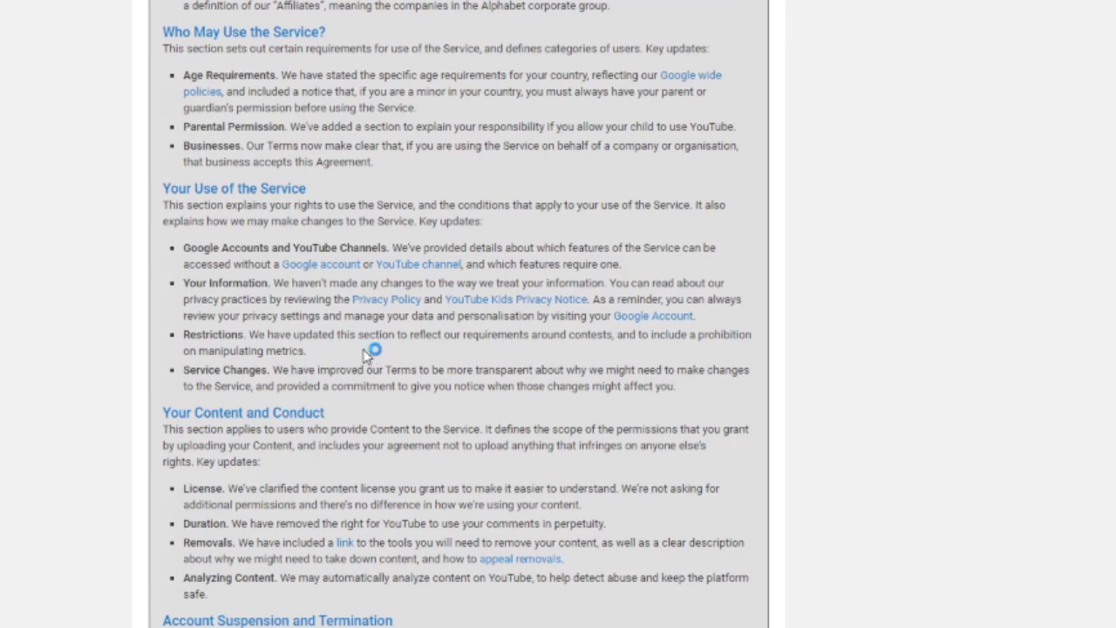
{"action": "mouse_move", "coordinate": [367, 355]}
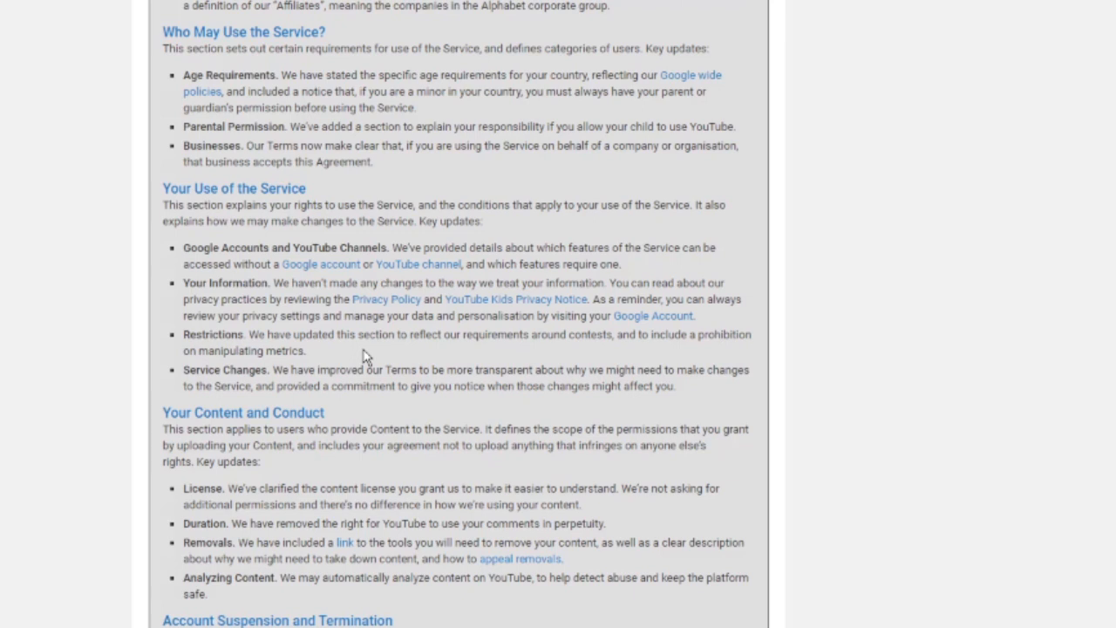
{"action": "mouse_move", "coordinate": [361, 357]}
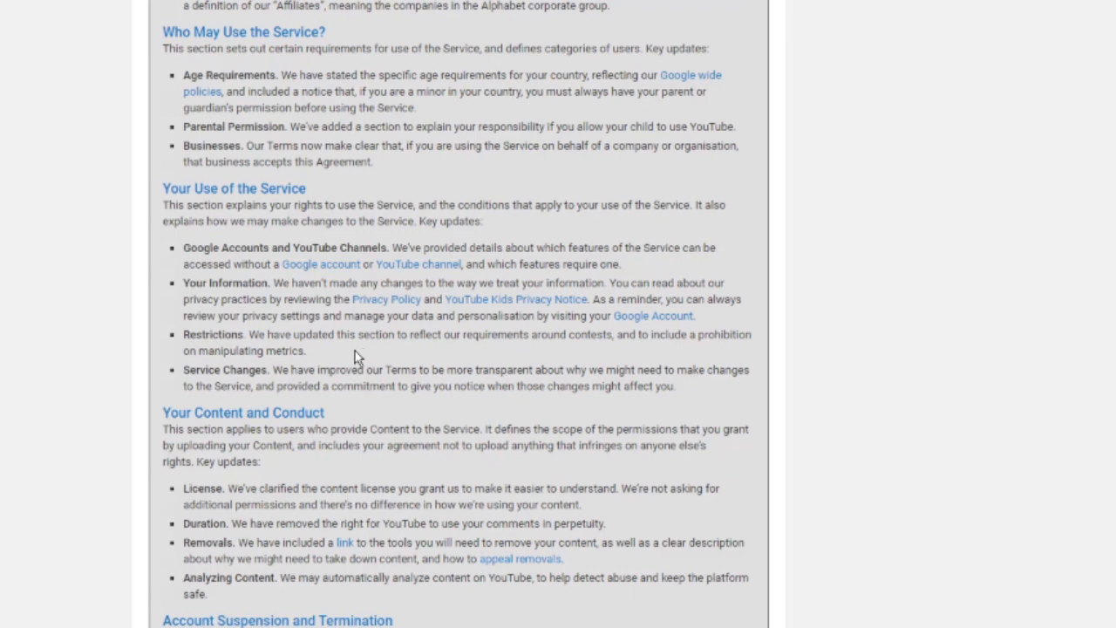
Scroll down to About Software in the Service and clear the Restrictions highlight again.
{"action": "scroll", "scroll_direction": "down", "scroll_amount": 3}
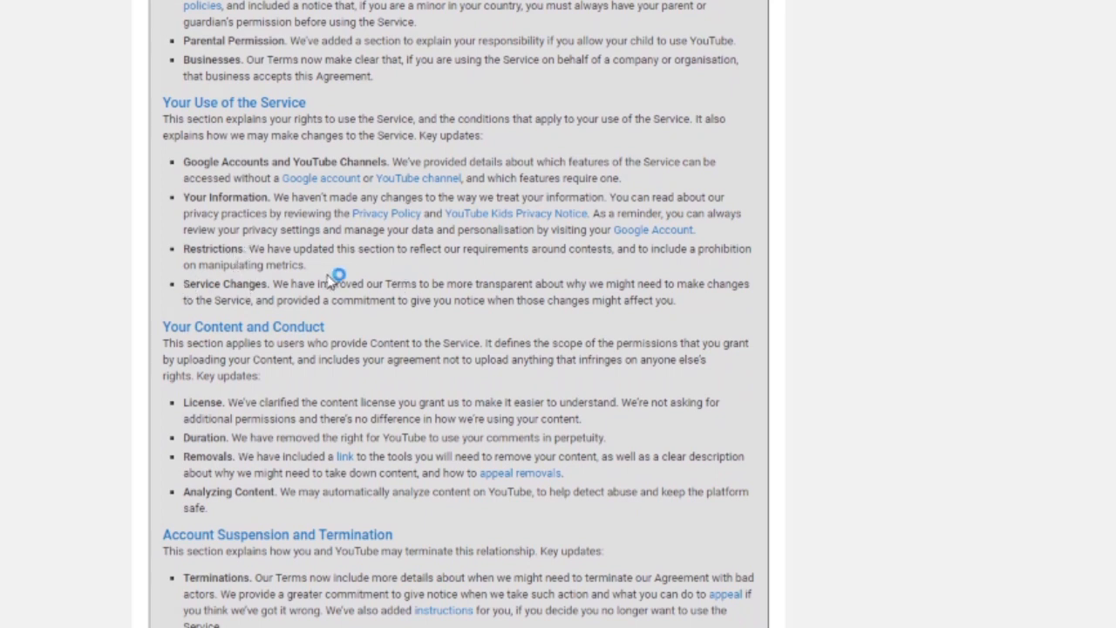
{"action": "mouse_move", "coordinate": [186, 281]}
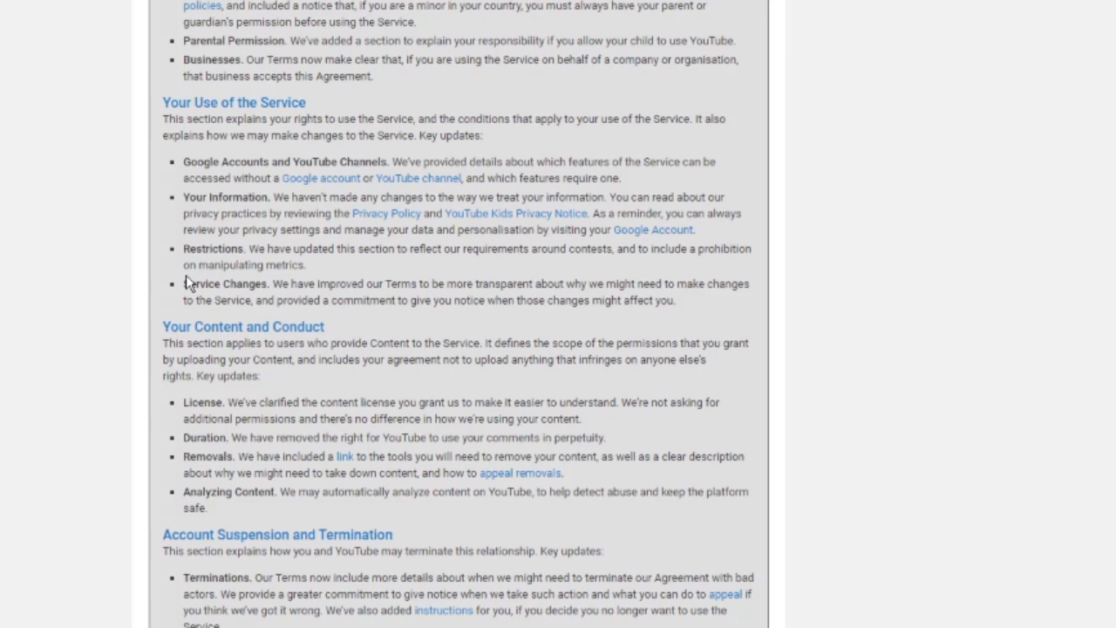
{"action": "mouse_move", "coordinate": [297, 300]}
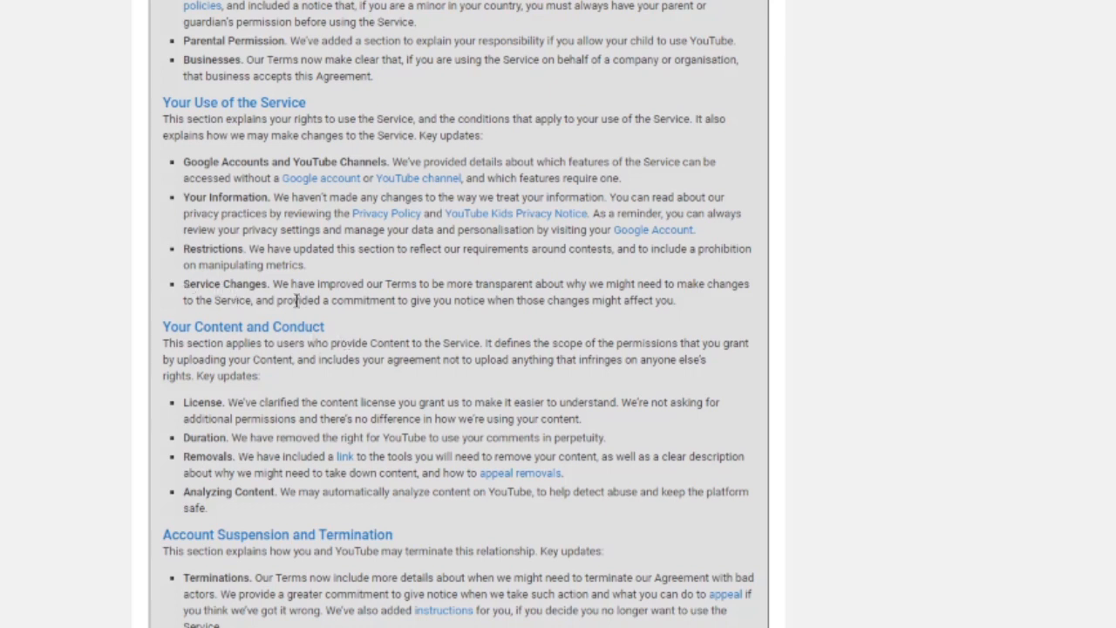
{"action": "mouse_move", "coordinate": [308, 253]}
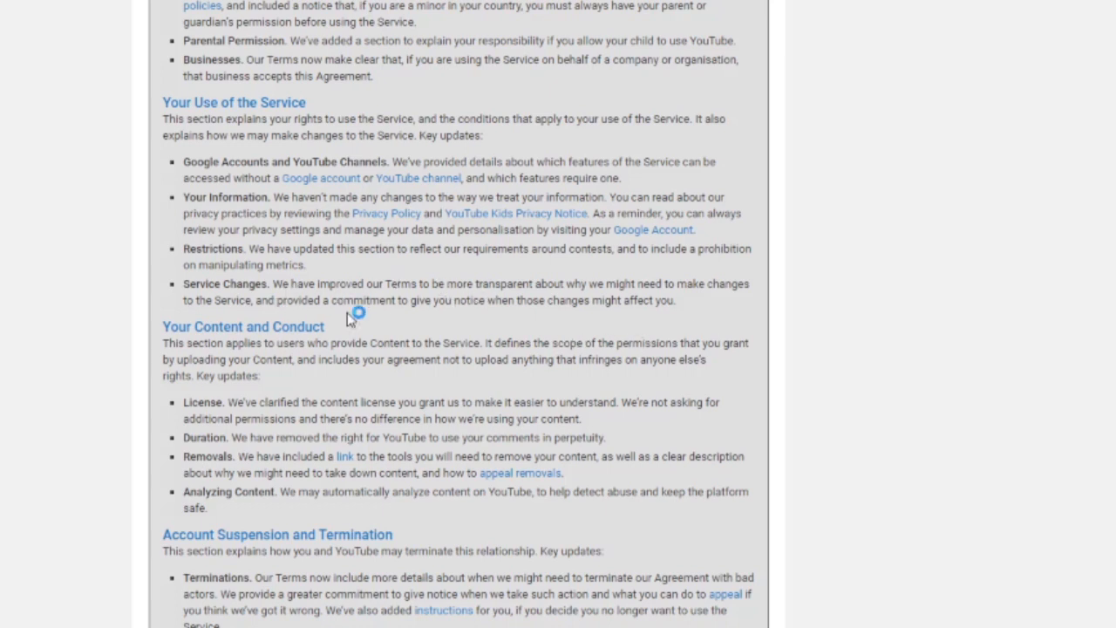
{"action": "scroll", "scroll_direction": "down", "scroll_amount": 3}
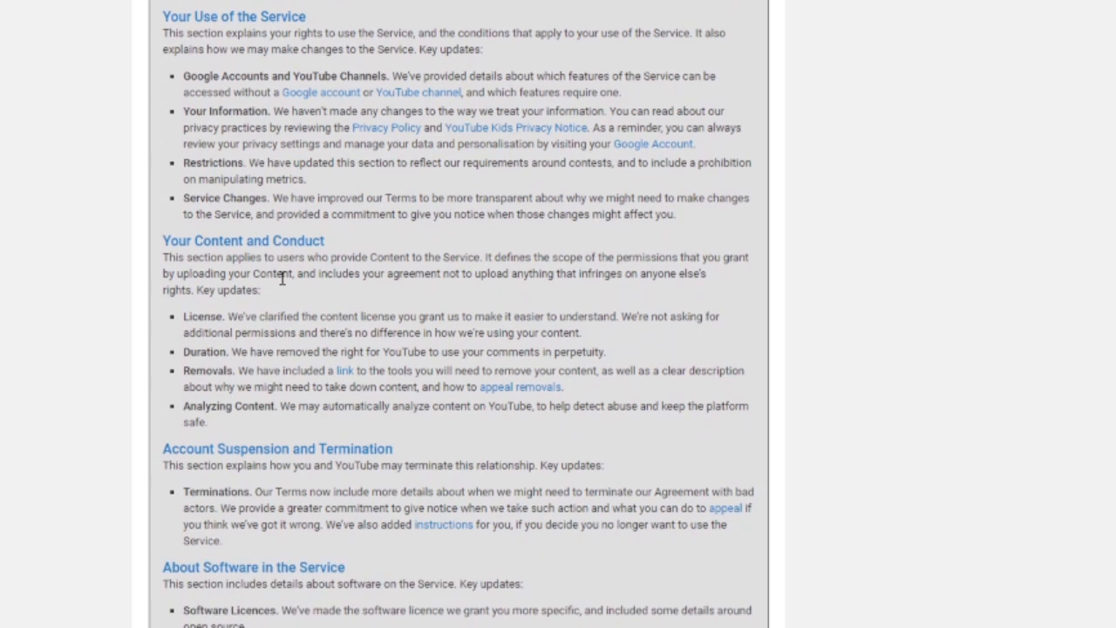
{"action": "mouse_move", "coordinate": [273, 168]}
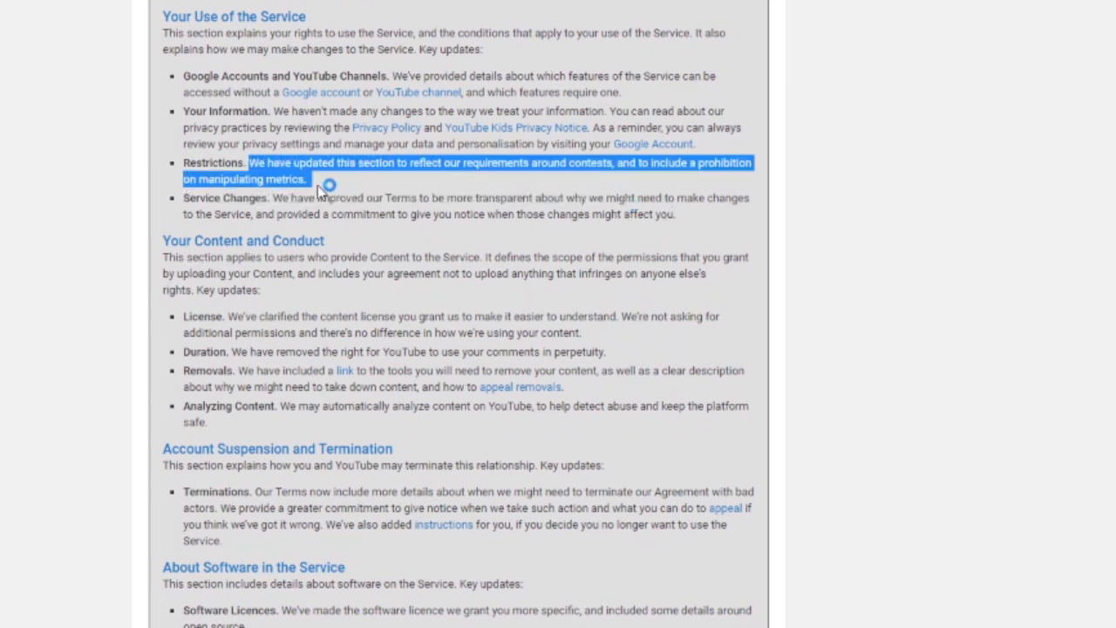
{"action": "left_click", "coordinate": [267, 304]}
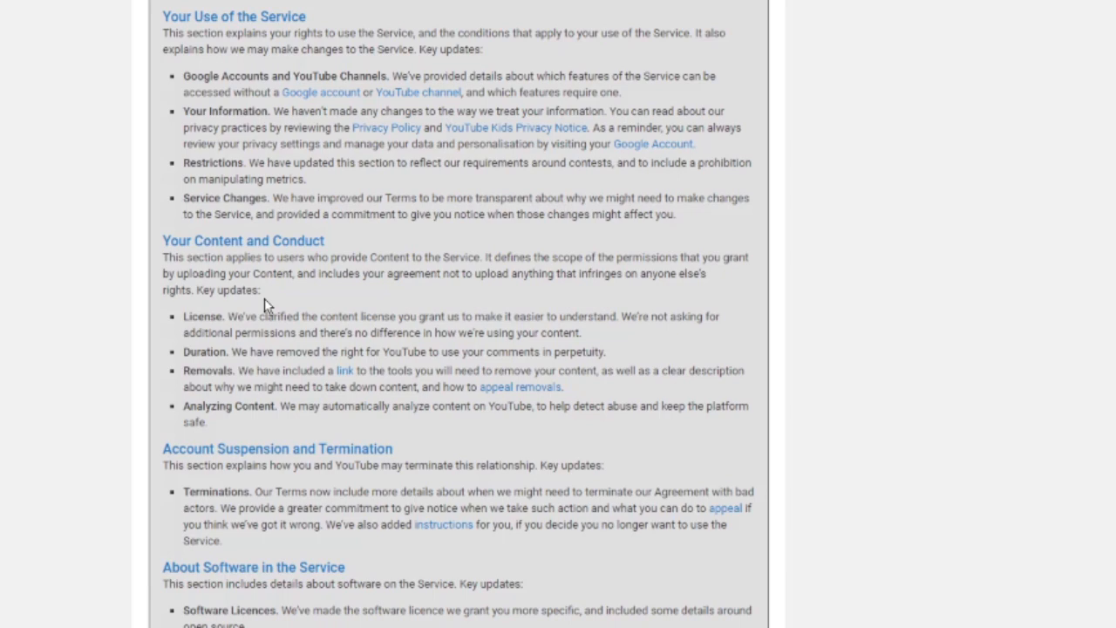
Scroll to the summary's end, showing Account Suspension through About this Agreement with the Terms below.
{"action": "scroll", "scroll_direction": "down", "scroll_amount": 3}
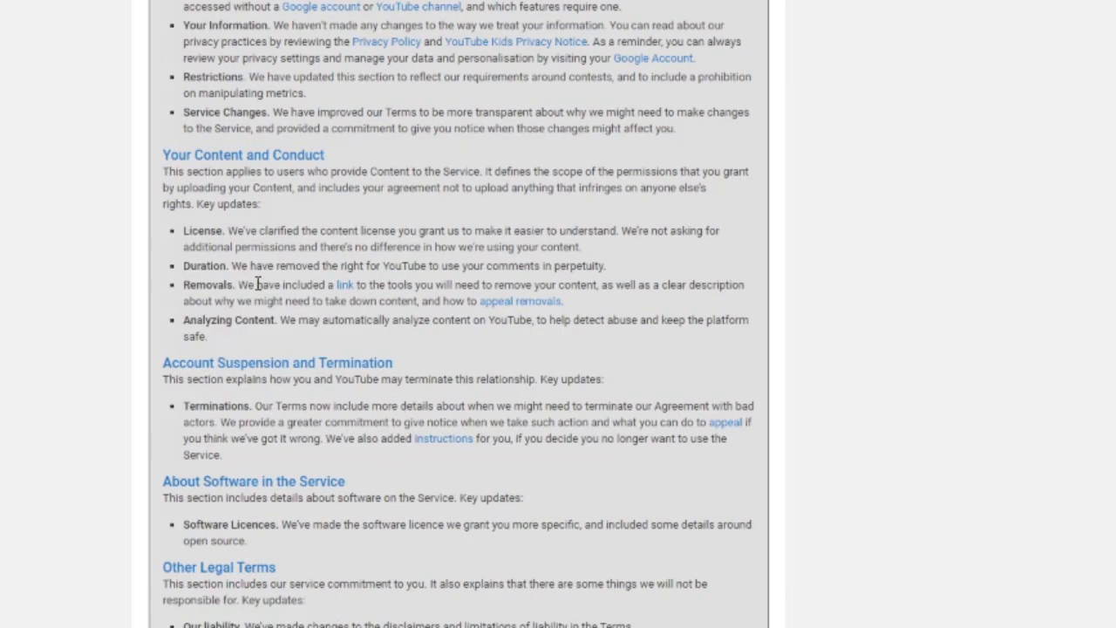
{"action": "scroll", "scroll_direction": "down", "scroll_amount": 3}
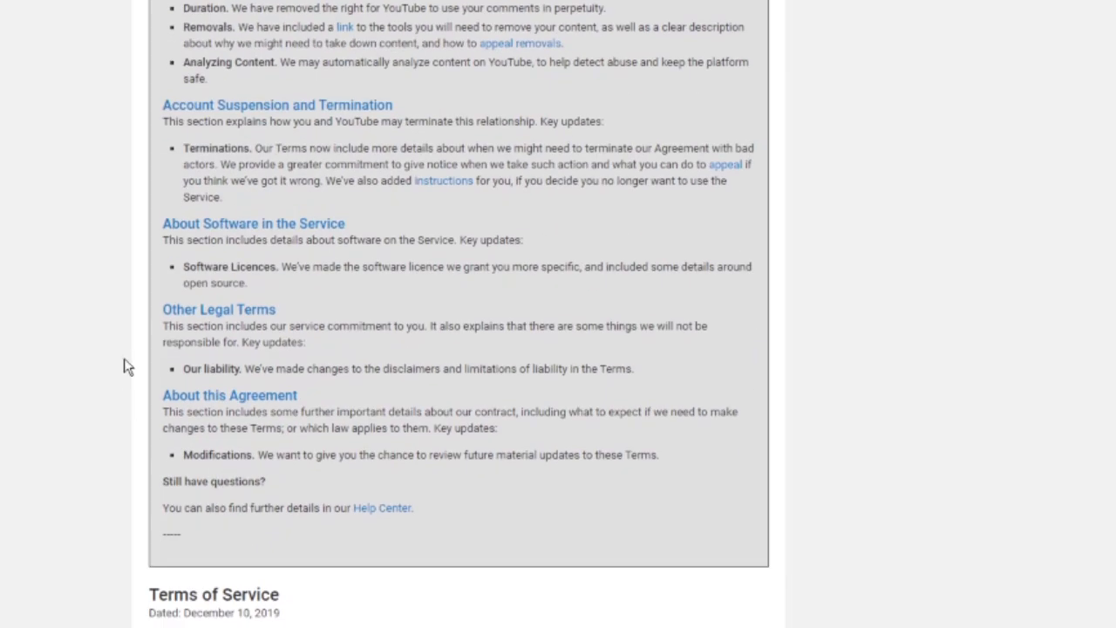
{"action": "mouse_move", "coordinate": [153, 323]}
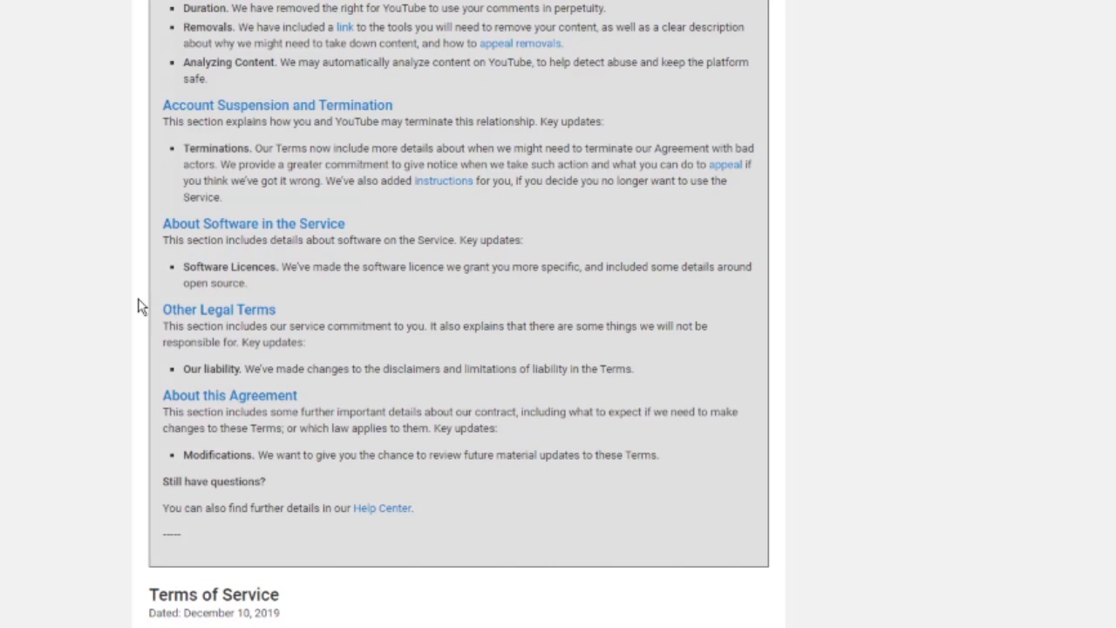
{"action": "mouse_move", "coordinate": [131, 305]}
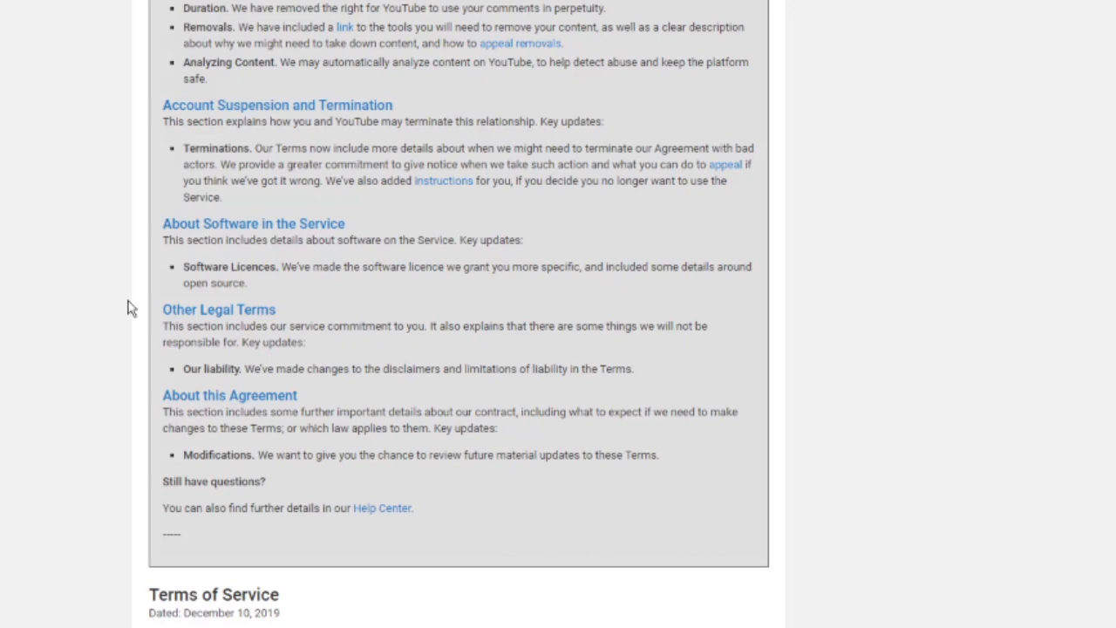
Scroll back near the summary's top, showing Welcome to YouTube through Your Use of the Service.
{"action": "scroll", "scroll_direction": "up", "scroll_amount": 3}
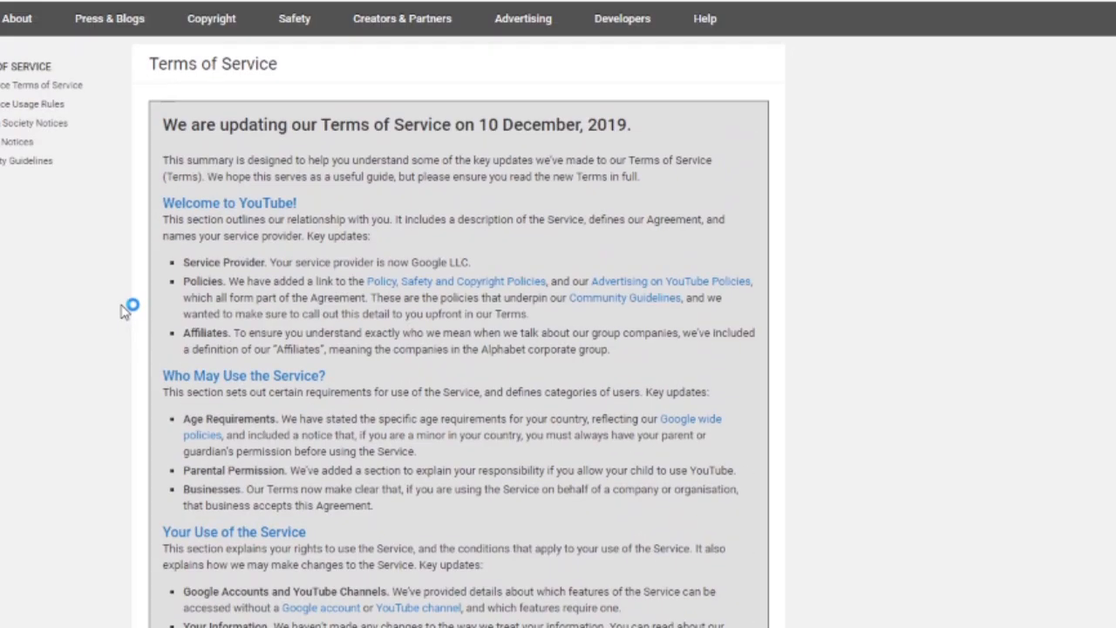
{"action": "scroll", "scroll_direction": "down", "scroll_amount": 3}
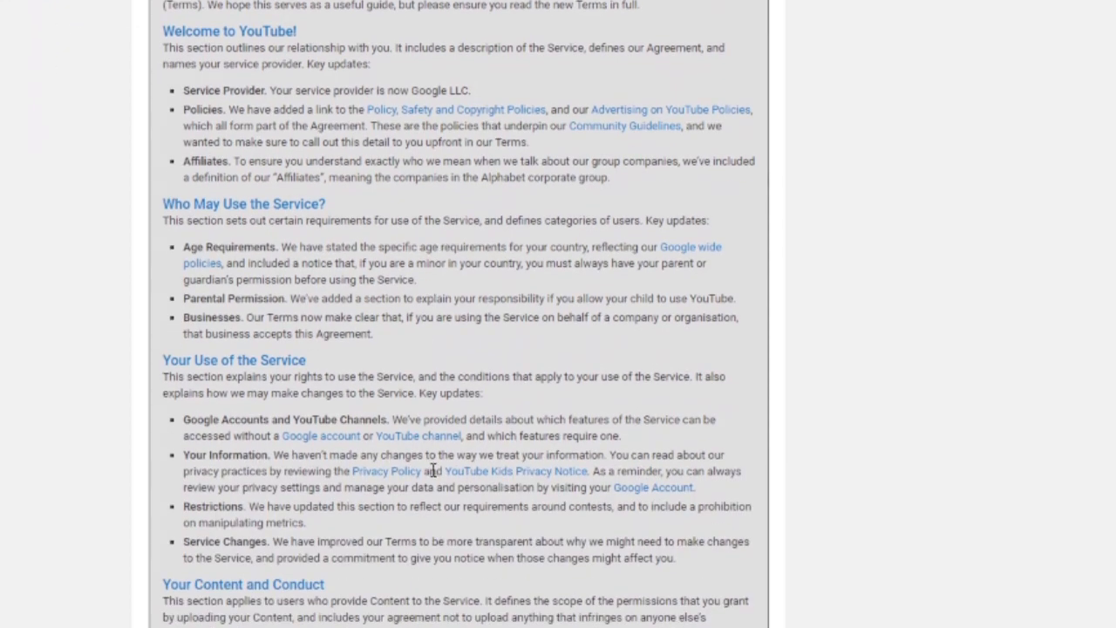
{"action": "mouse_move", "coordinate": [486, 420]}
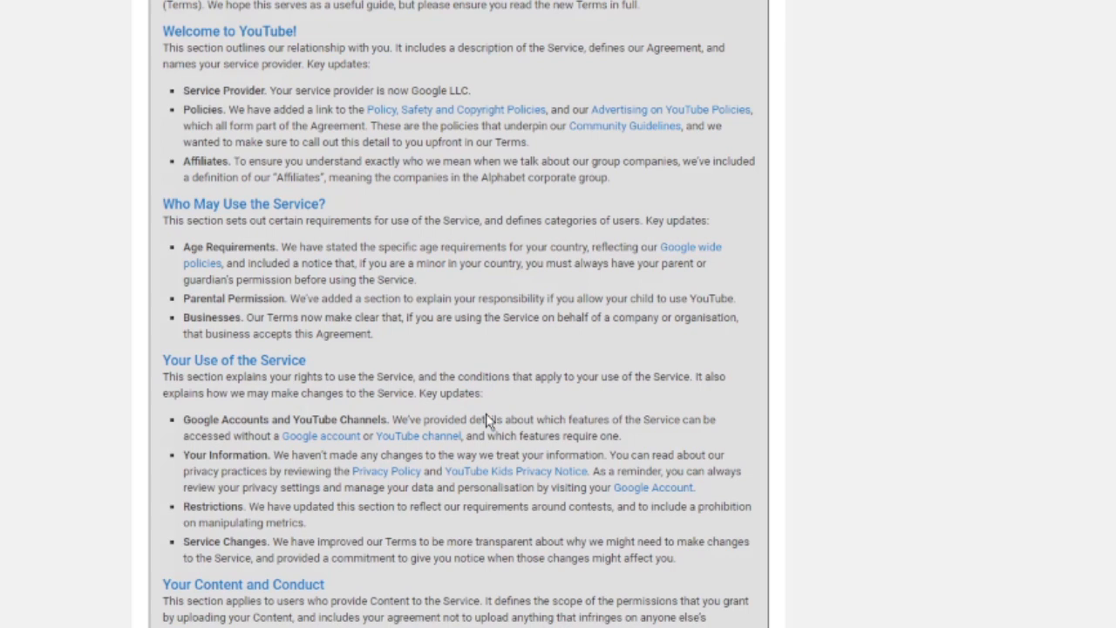
{"action": "mouse_move", "coordinate": [500, 455]}
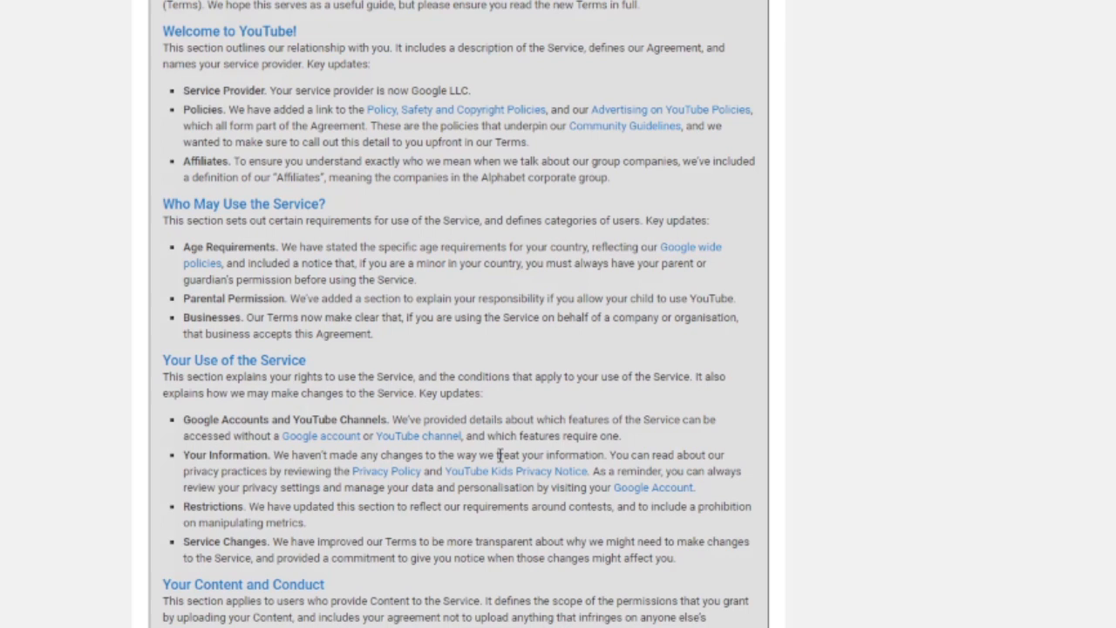
{"action": "mouse_move", "coordinate": [499, 455]}
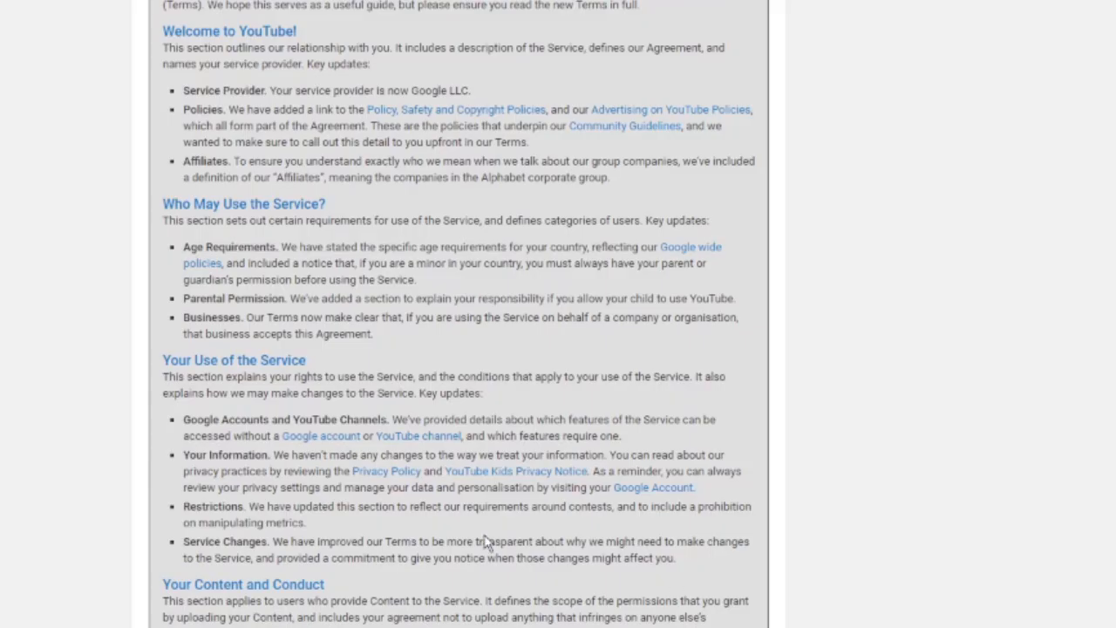
{"action": "mouse_move", "coordinate": [275, 301]}
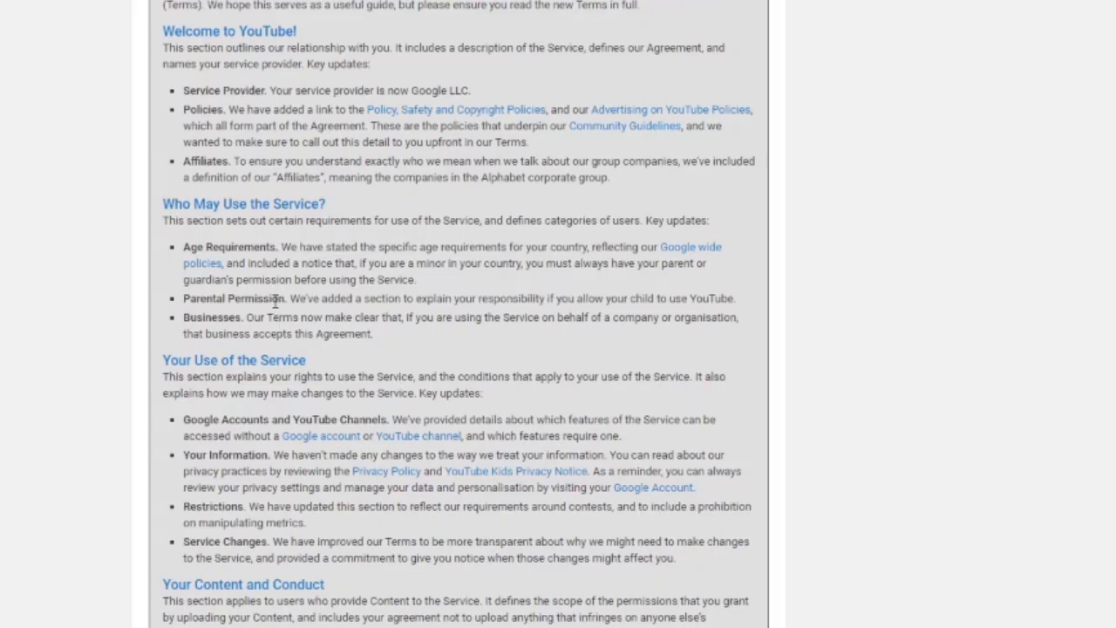
Scroll past the summary into the full Terms' Introduction, Our Service and Applicable Terms sections.
{"action": "scroll", "scroll_direction": "up", "scroll_amount": 3}
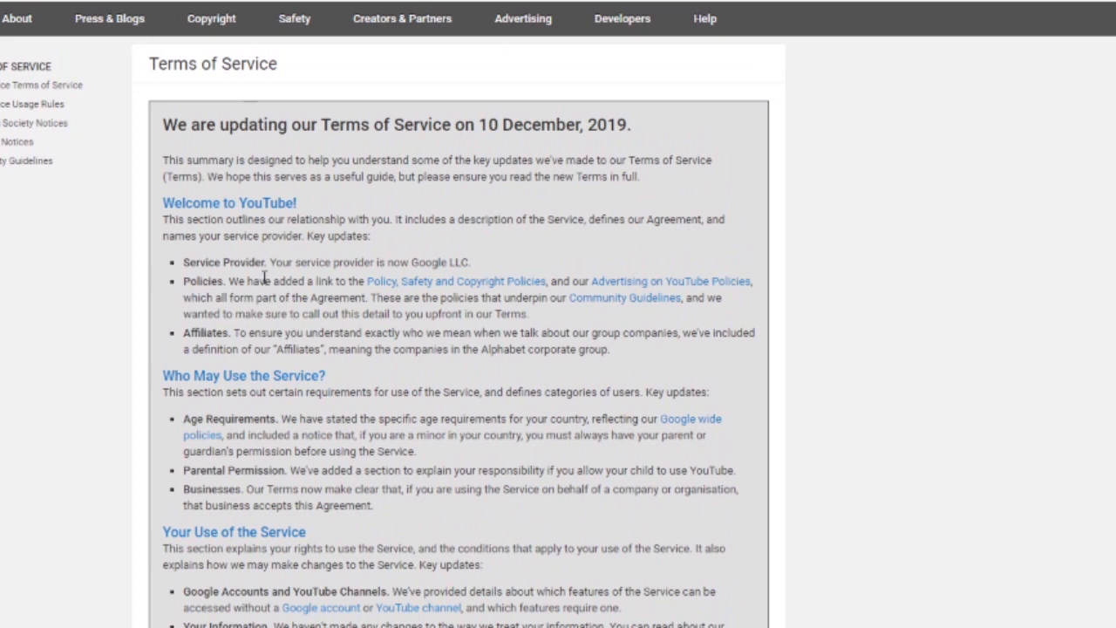
{"action": "scroll", "scroll_direction": "down", "scroll_amount": 3}
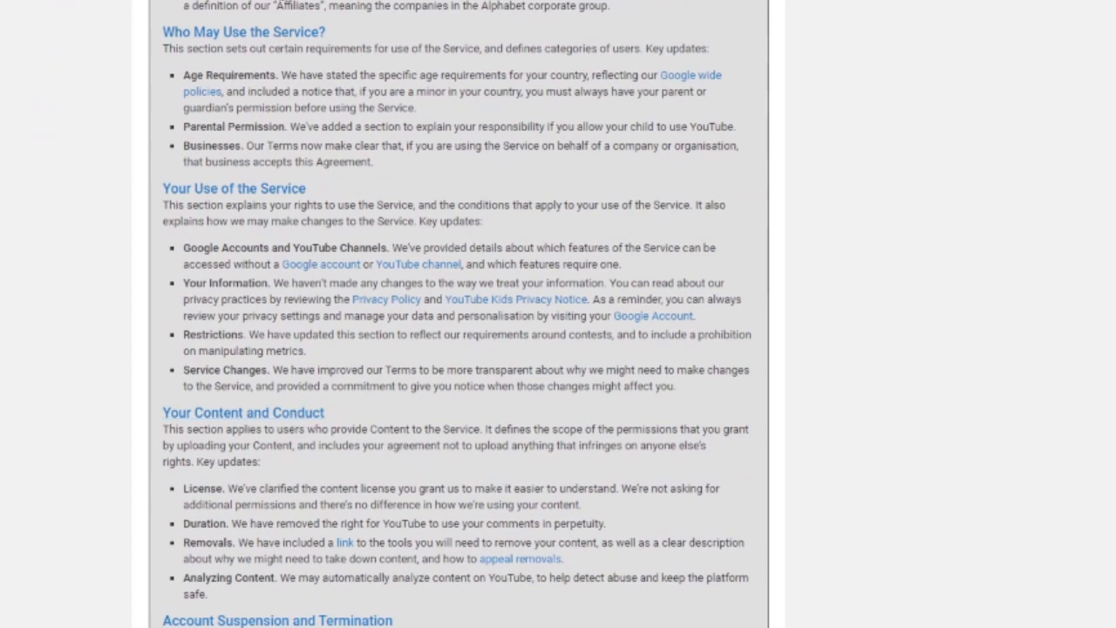
{"action": "mouse_move", "coordinate": [291, 134]}
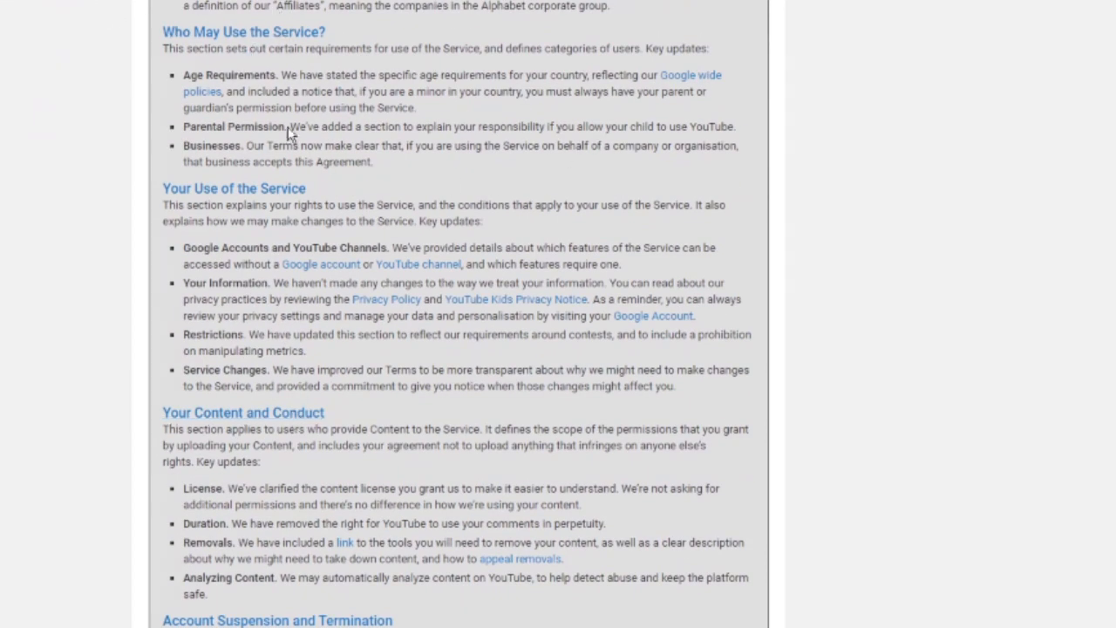
{"action": "mouse_move", "coordinate": [400, 166]}
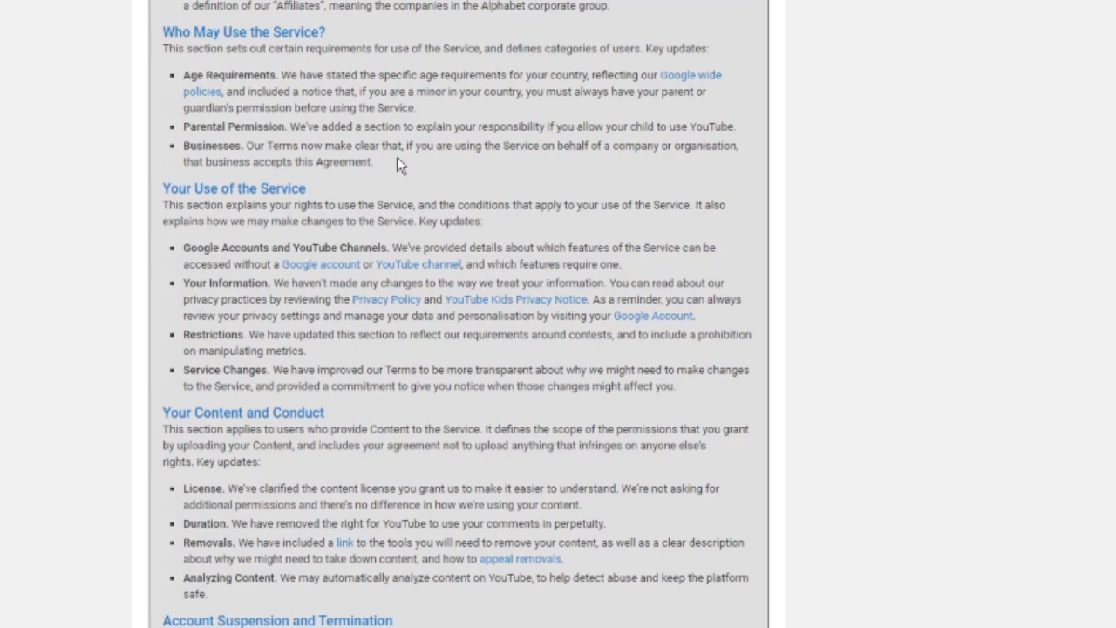
{"action": "scroll", "scroll_direction": "down", "scroll_amount": 3}
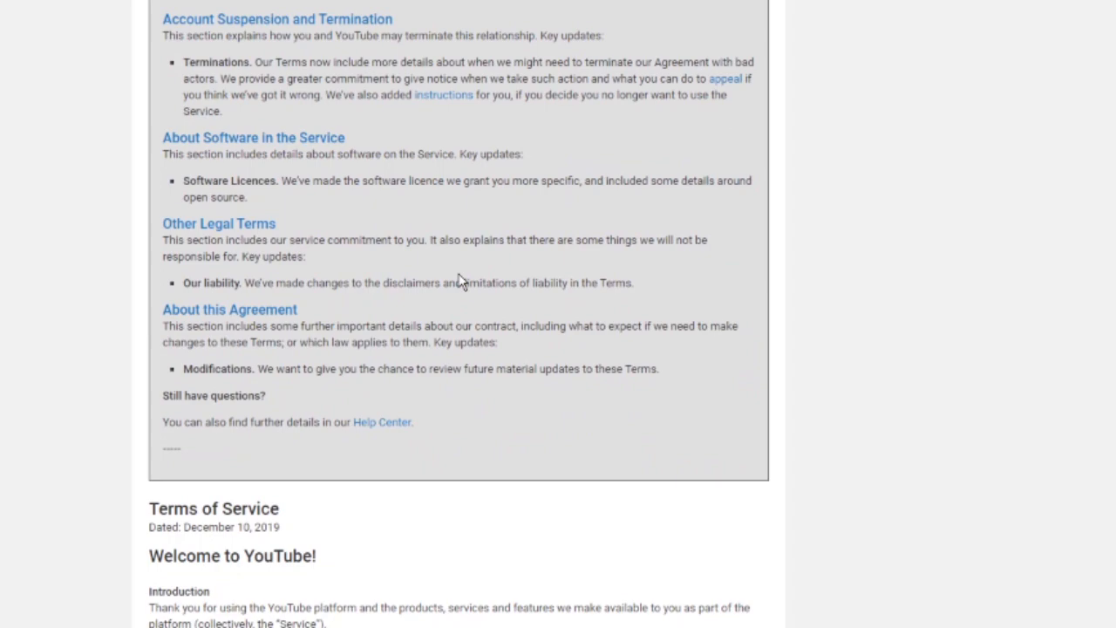
{"action": "scroll", "scroll_direction": "down", "scroll_amount": 3}
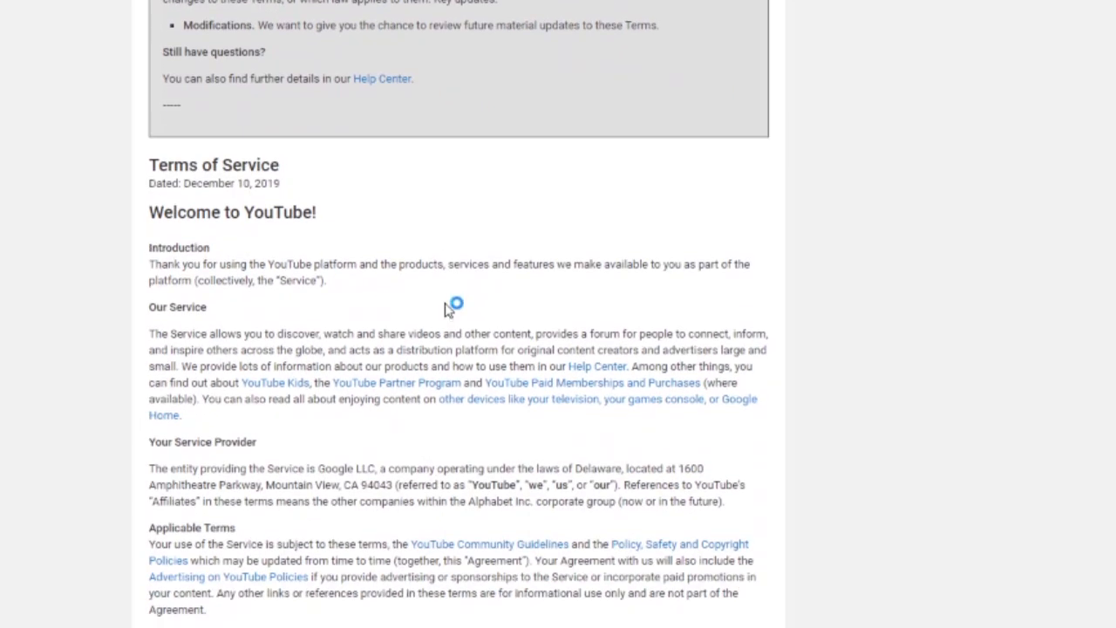
{"action": "scroll", "scroll_direction": "down", "scroll_amount": 3}
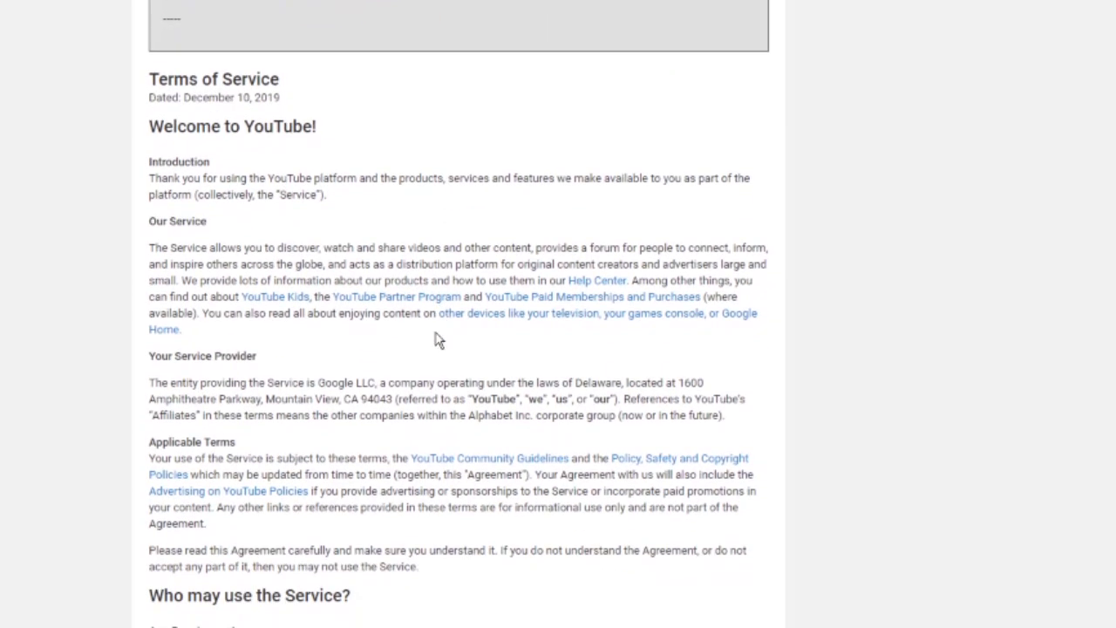